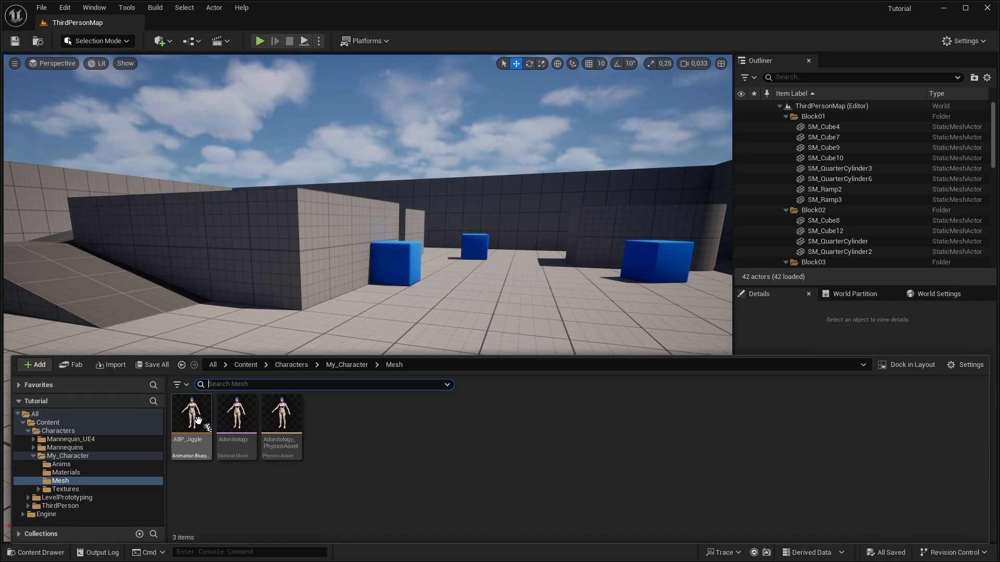
Step: Open ABP_Jiggle and set the Hair_Back_003 spring to stiffness 600, damping 10, alpha 0.6
{"action": "double_click", "coordinate": [190, 415]}
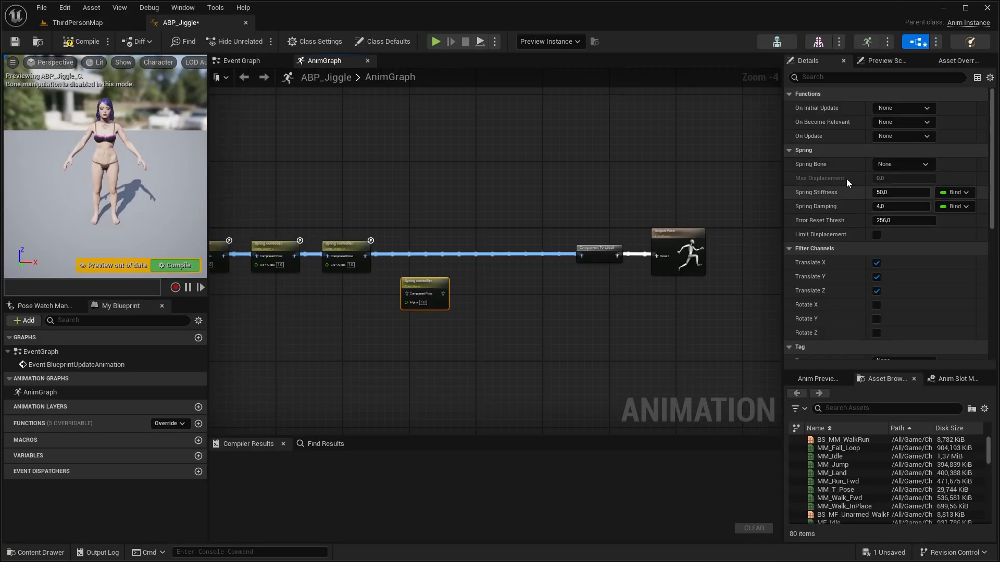
{"action": "left_click", "coordinate": [901, 164]}
{"action": "type", "text": "600"}
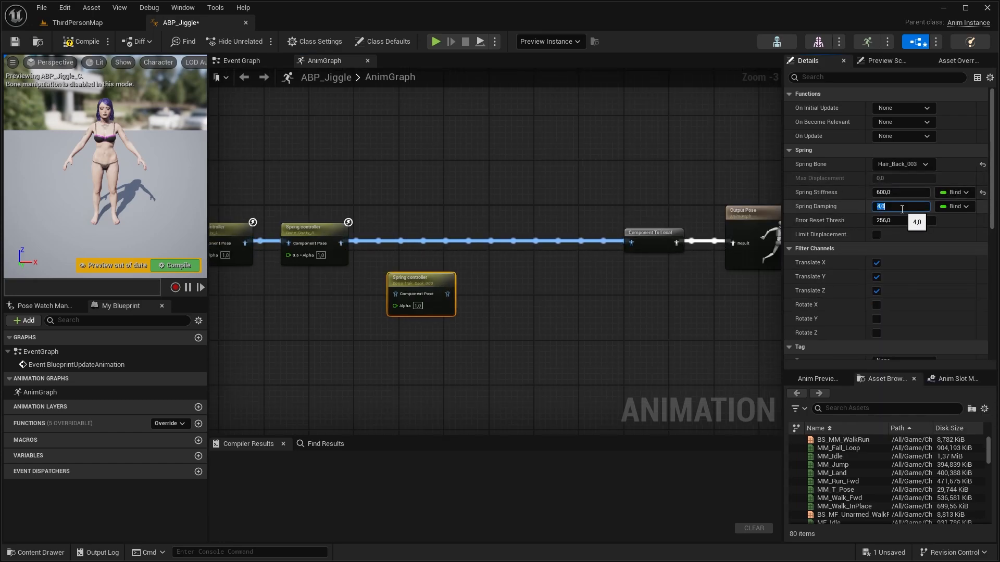
{"action": "type", "text": "10.0"}
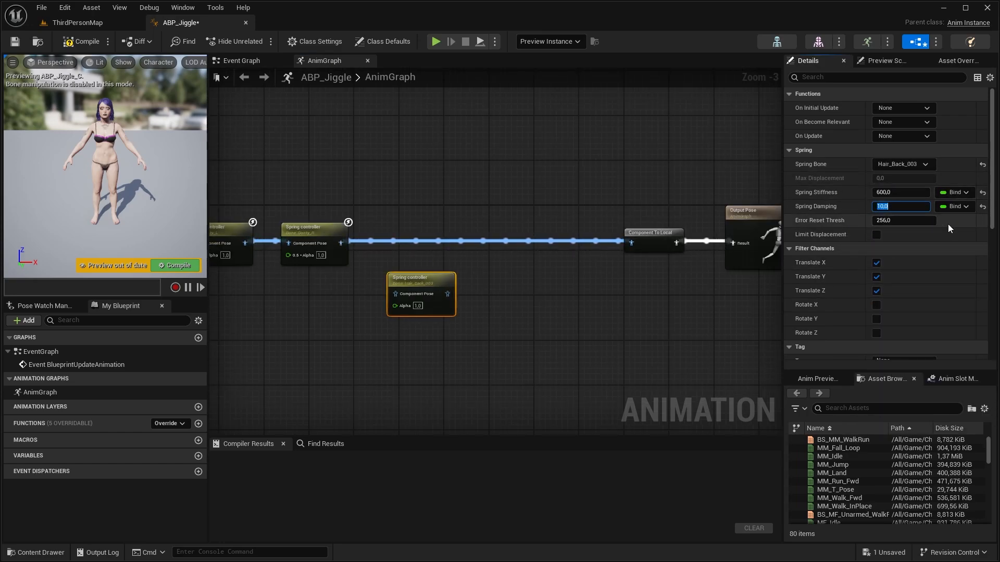
{"action": "scroll", "scroll_direction": "down", "scroll_amount": 3}
{"action": "type", "text": "0,6"}
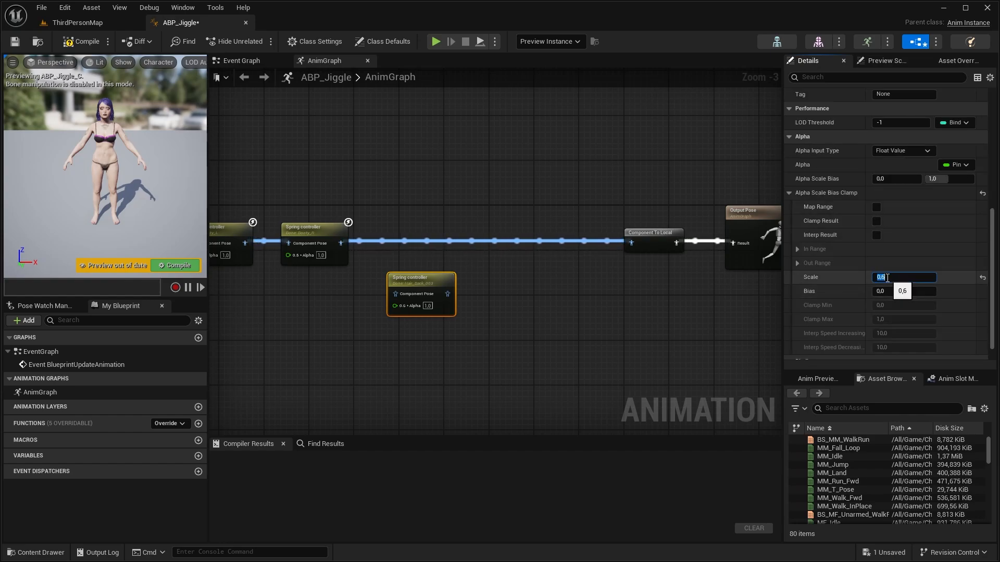
{"action": "left_click", "coordinate": [902, 131]}
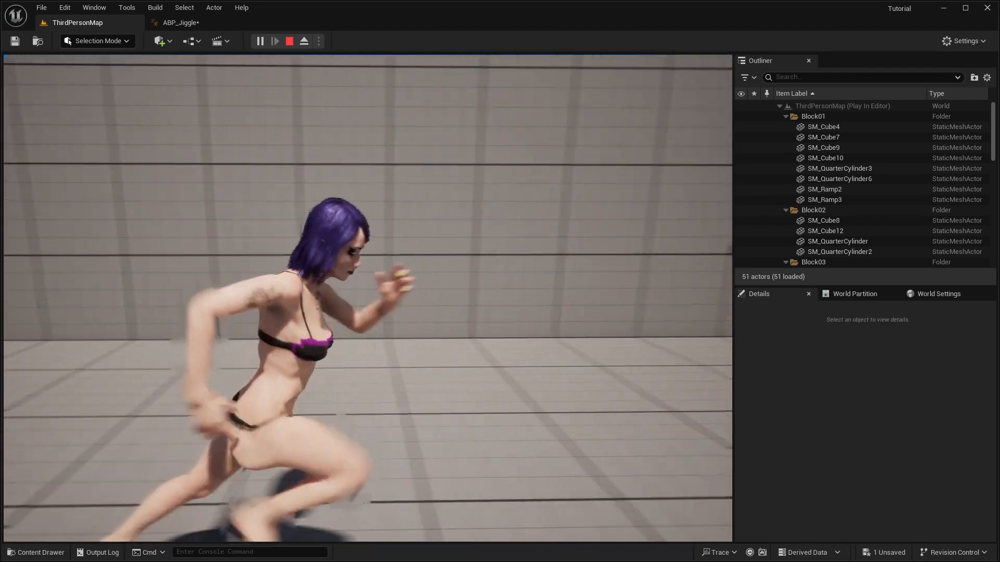
Step: Stop the play test and confirm the spring's error reset threshold of 60
{"action": "left_click", "coordinate": [179, 22]}
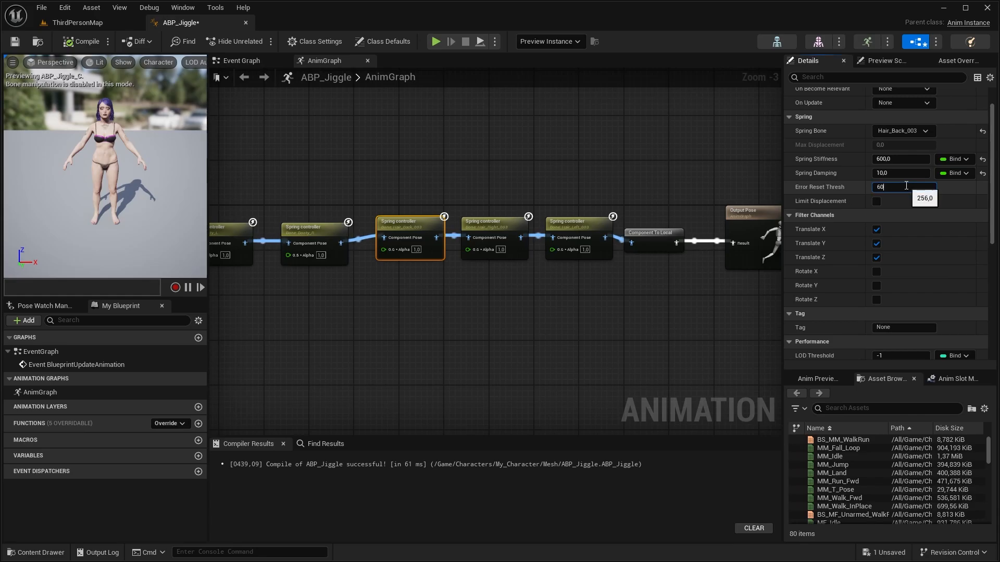
{"action": "left_click", "coordinate": [77, 23]}
{"action": "type", "text": "ani"}
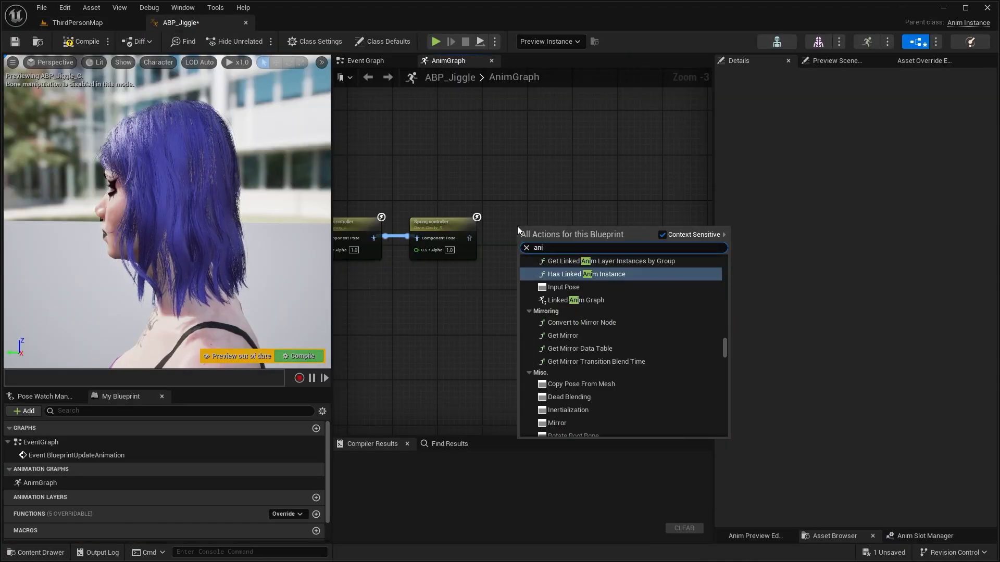
Step: Add an Anim Dynamics node showing collision spheres, bound to Hair_Back_001, listing the three hair bodies
{"action": "left_click", "coordinate": [576, 308]}
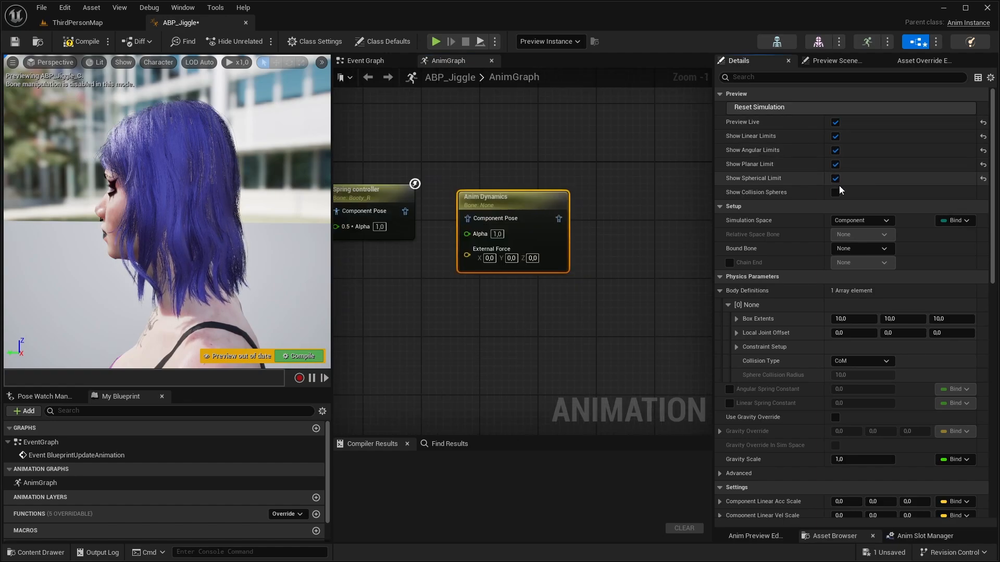
{"action": "left_click", "coordinate": [861, 248]}
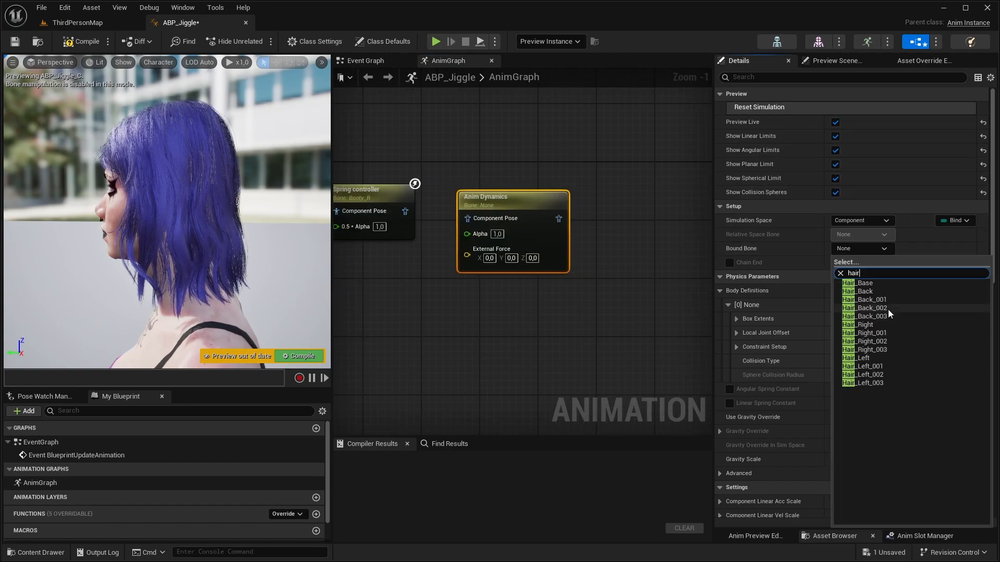
{"action": "left_click", "coordinate": [867, 300]}
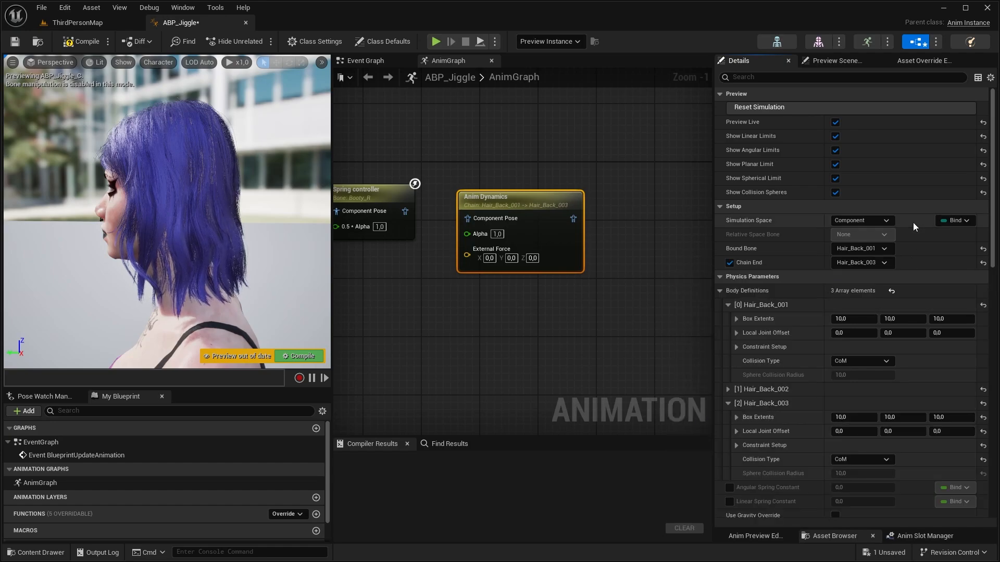
{"action": "left_click", "coordinate": [719, 290]}
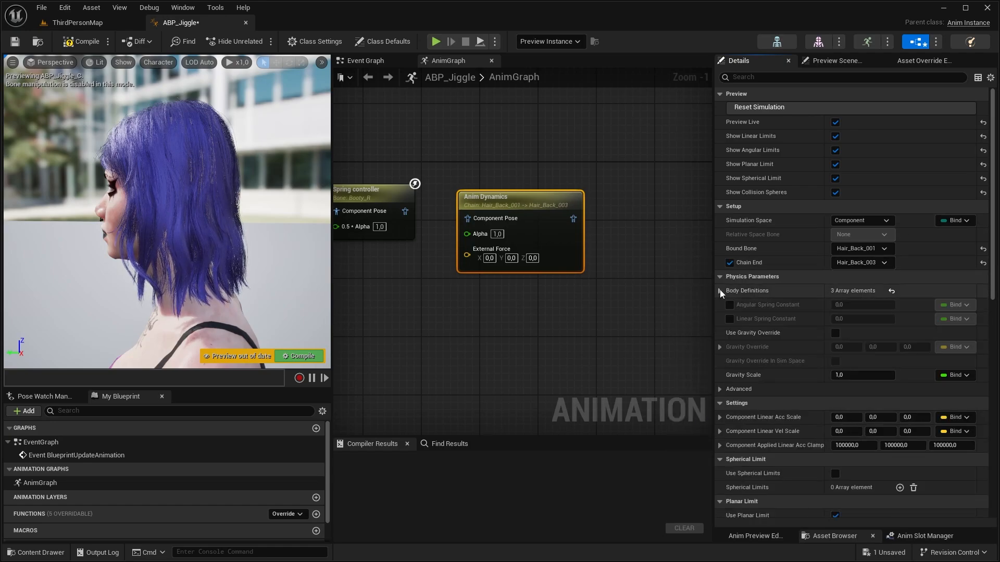
{"action": "left_click", "coordinate": [720, 290]}
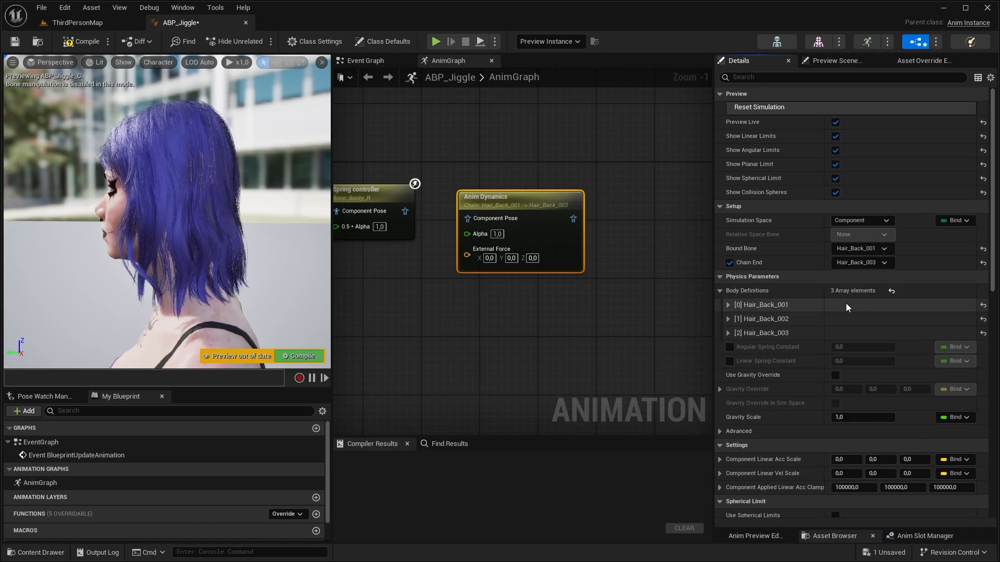
{"action": "scroll", "scroll_direction": "down", "scroll_amount": 3}
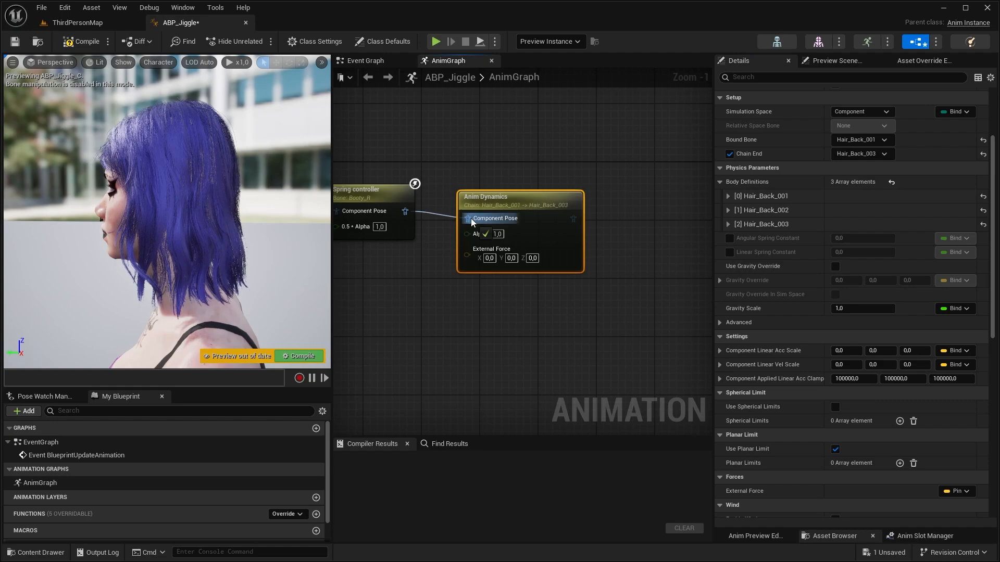
{"action": "scroll", "scroll_direction": "down", "scroll_amount": 3}
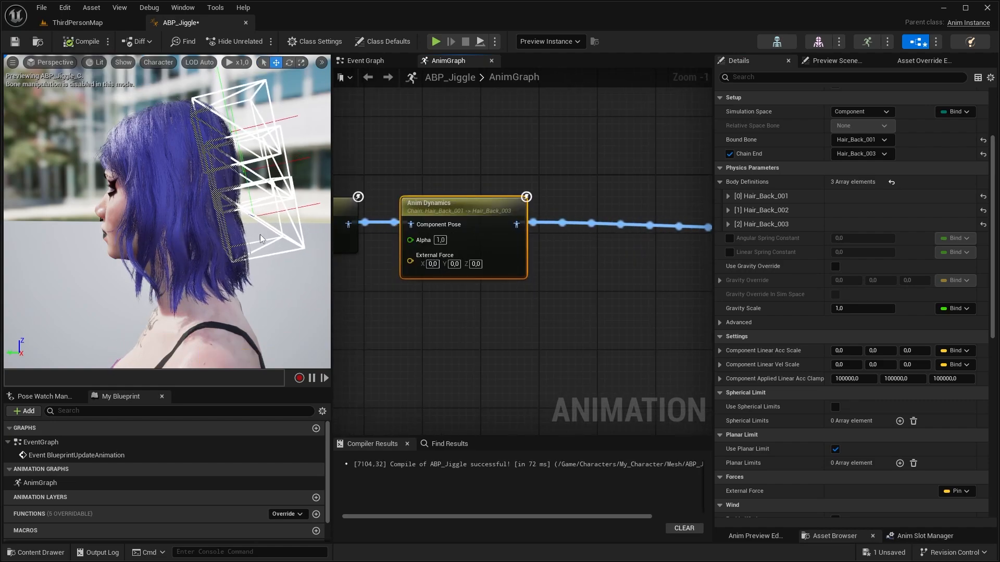
Step: Give the Hair_Back_001 body a local joint offset X of 5
{"action": "left_click", "coordinate": [728, 196]}
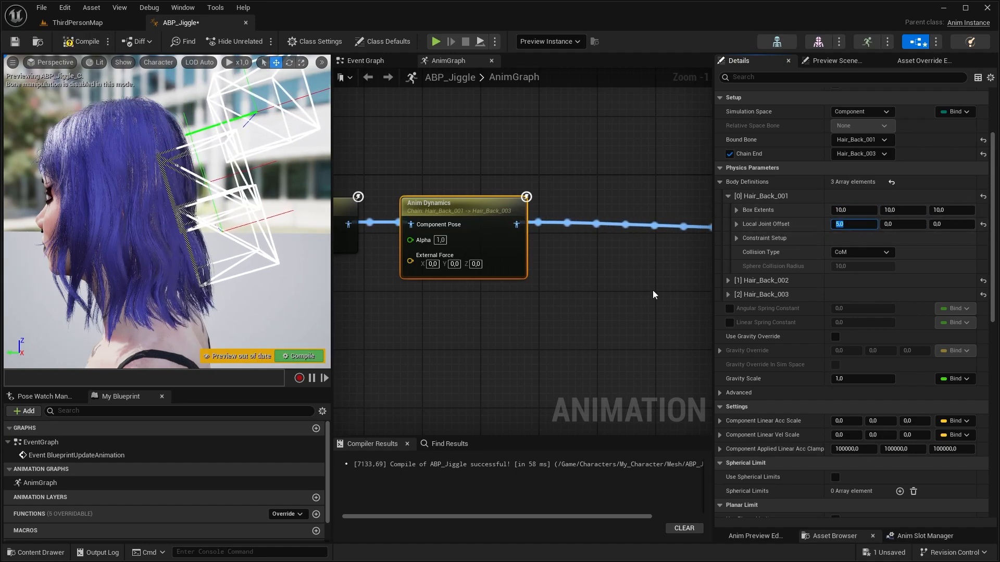
{"action": "left_click", "coordinate": [728, 196]}
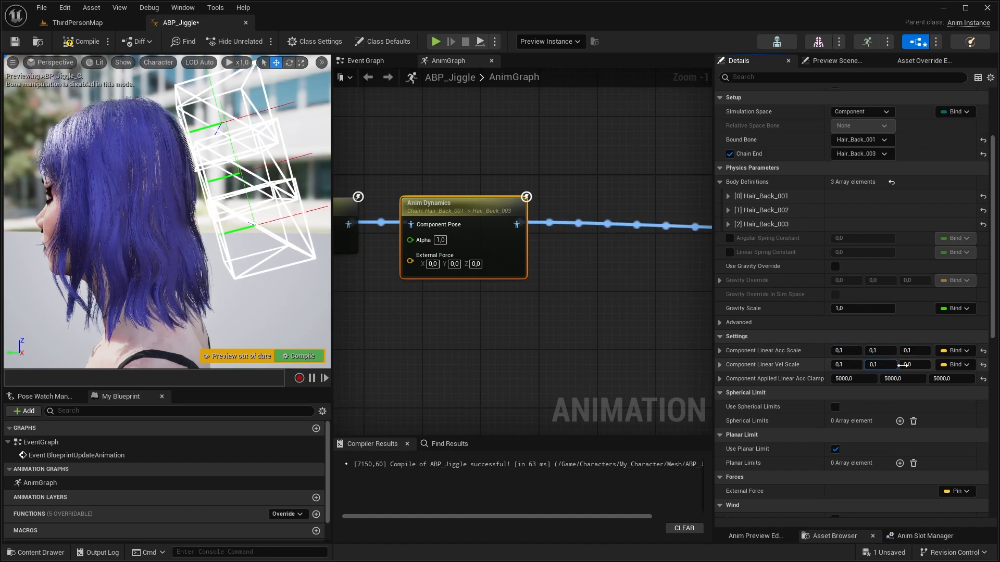
{"action": "scroll", "scroll_direction": "down", "scroll_amount": 3}
{"action": "type", "text": "5"}
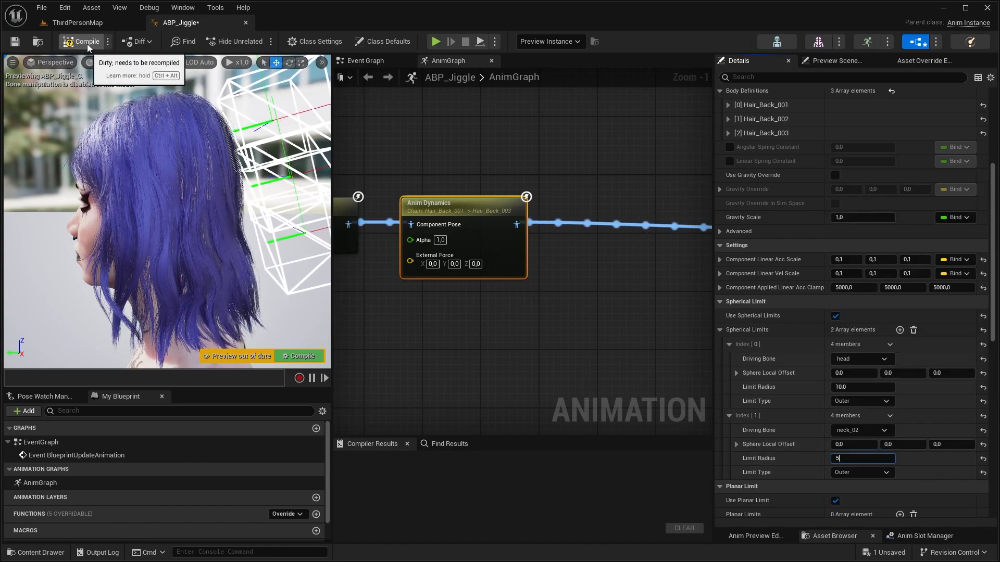
Step: Recompile ABP_Jiggle and lower the Anim Dynamics alpha to 0.4
{"action": "left_click", "coordinate": [86, 40]}
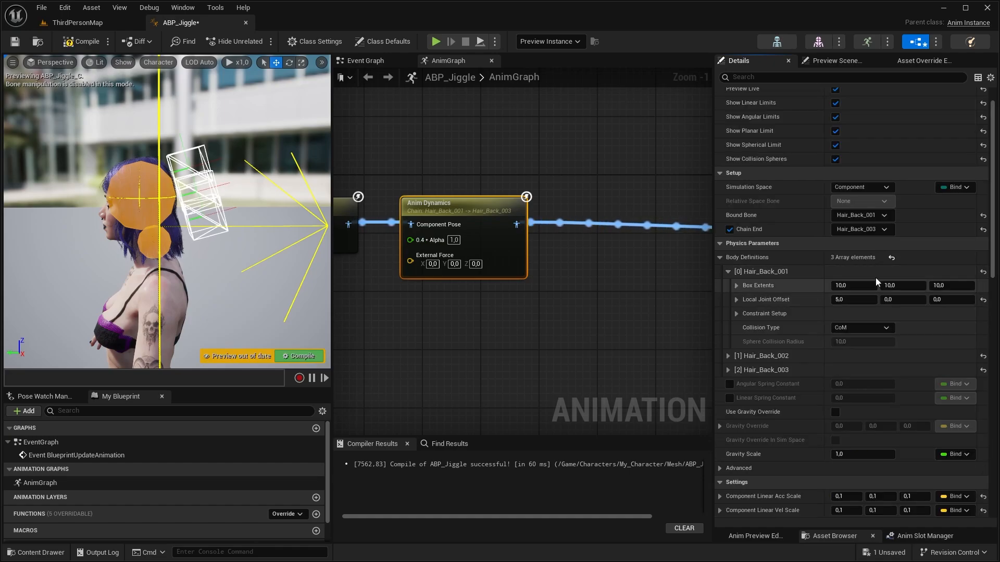
{"action": "scroll", "scroll_direction": "down", "scroll_amount": 3}
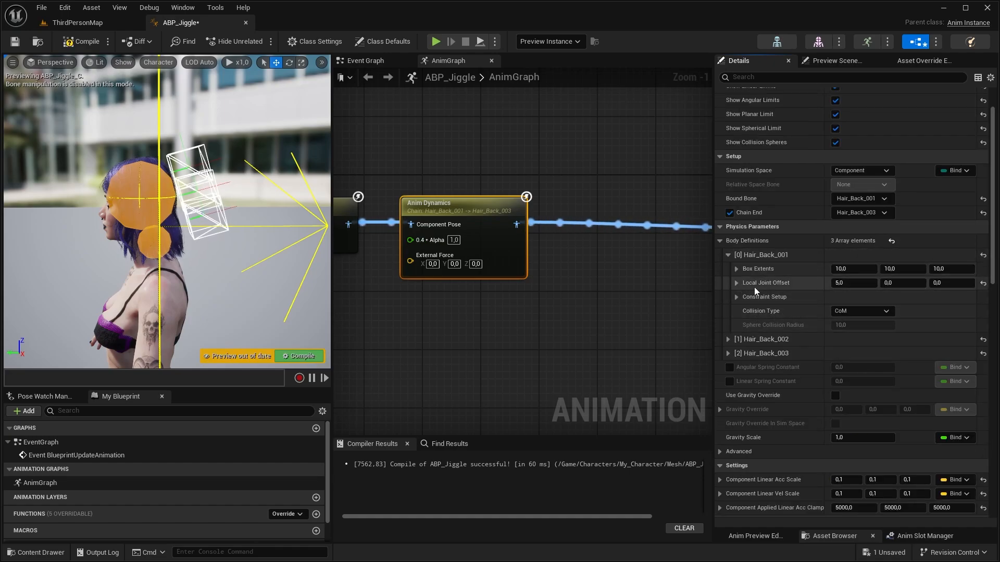
{"action": "left_click", "coordinate": [736, 296]}
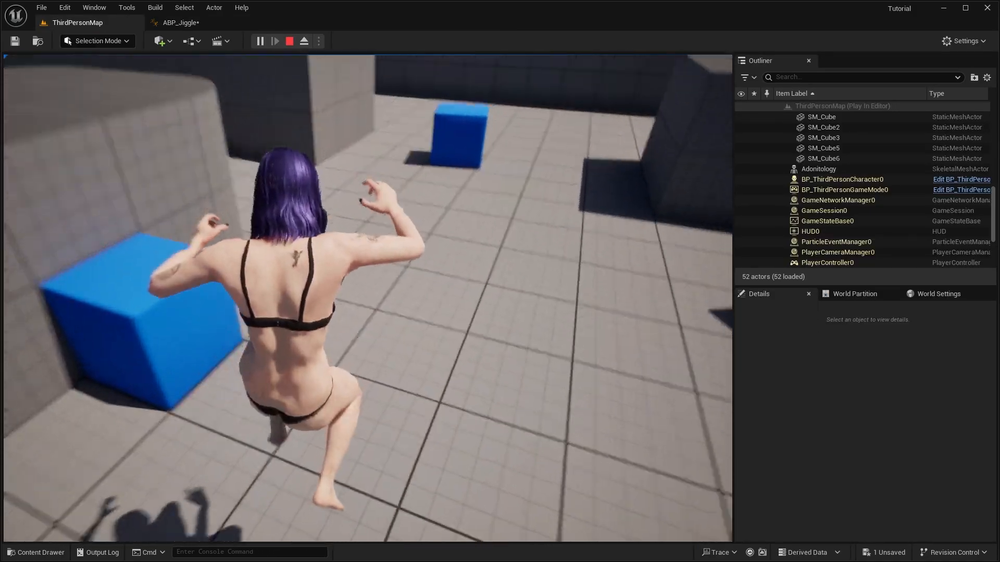
Step: Restart the play session to test the hair with directional wind, then stop
{"action": "left_click", "coordinate": [290, 40]}
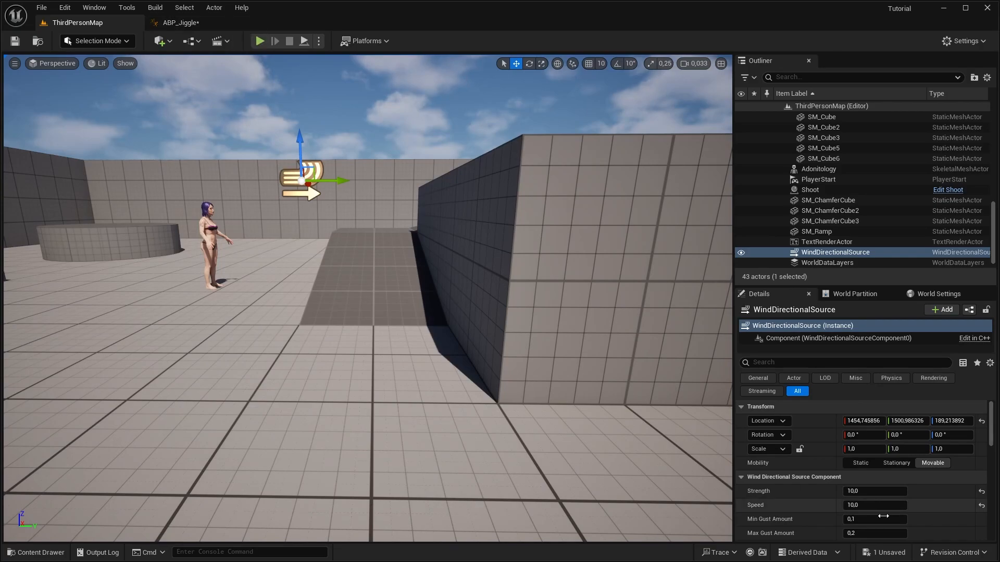
{"action": "left_click", "coordinate": [180, 22]}
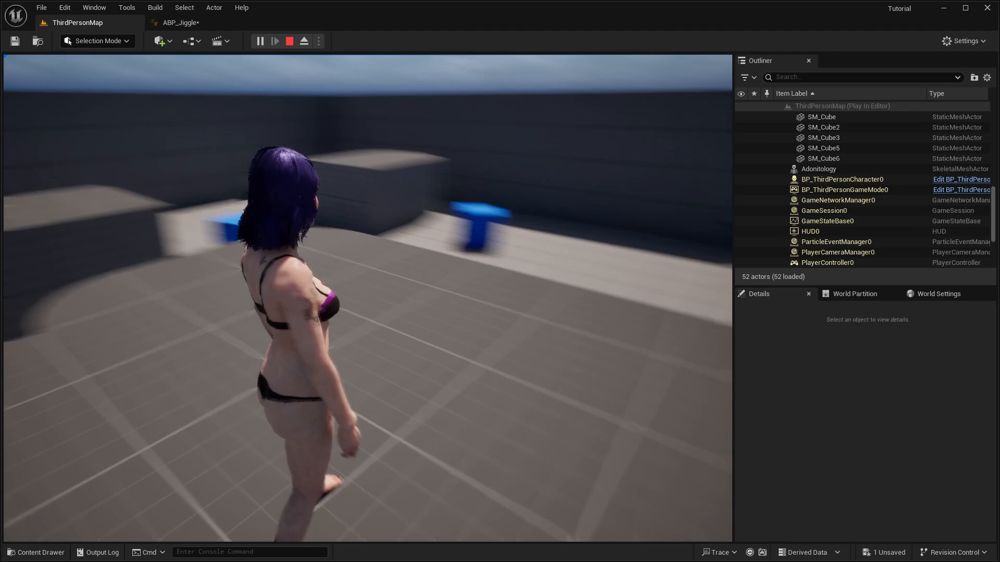
{"action": "left_click", "coordinate": [180, 22]}
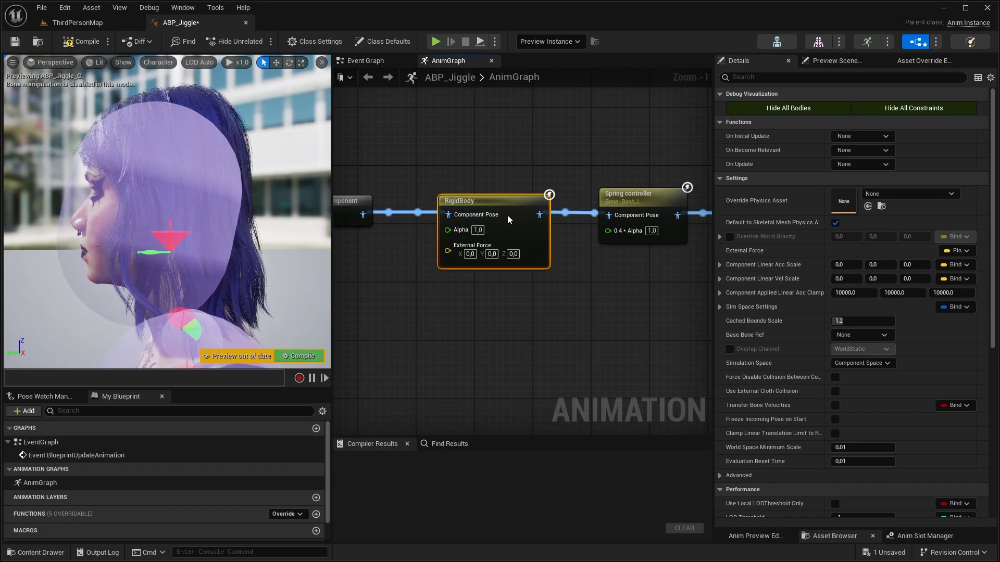
Step: Recompile ABP_Jiggle and browse the character's mesh assets in the Content Drawer
{"action": "scroll", "scroll_direction": "down", "scroll_amount": 3}
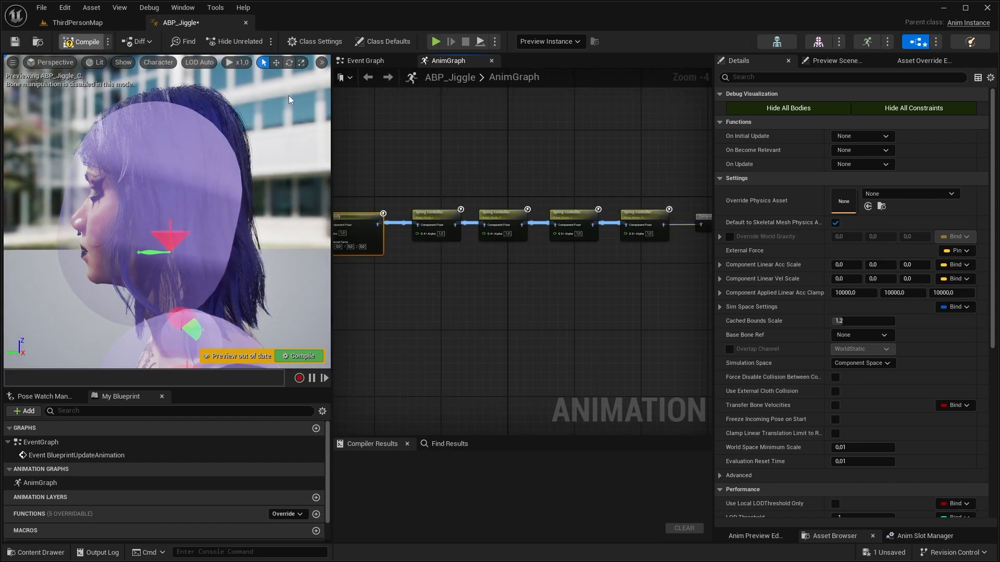
{"action": "left_click", "coordinate": [83, 42]}
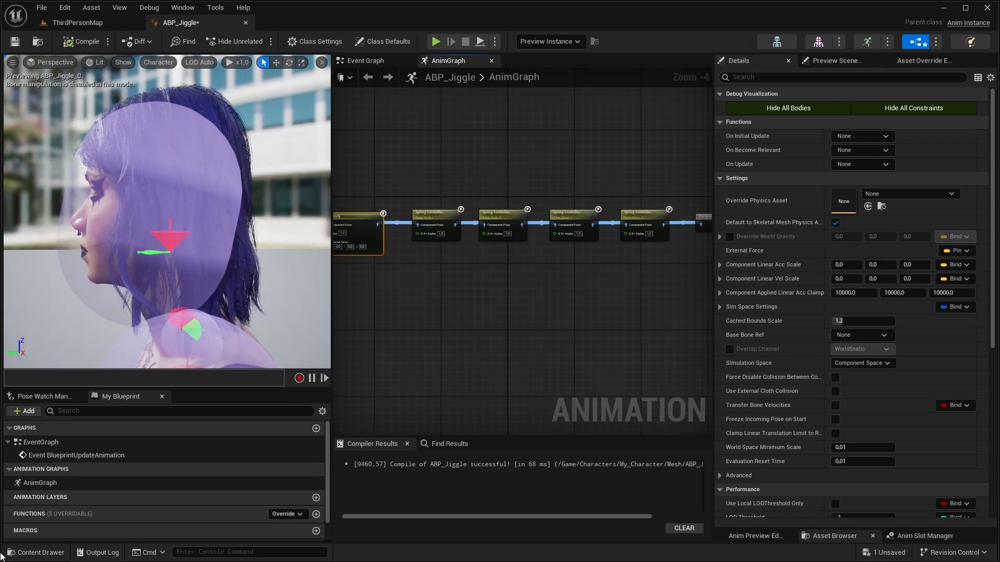
{"action": "left_click", "coordinate": [36, 552]}
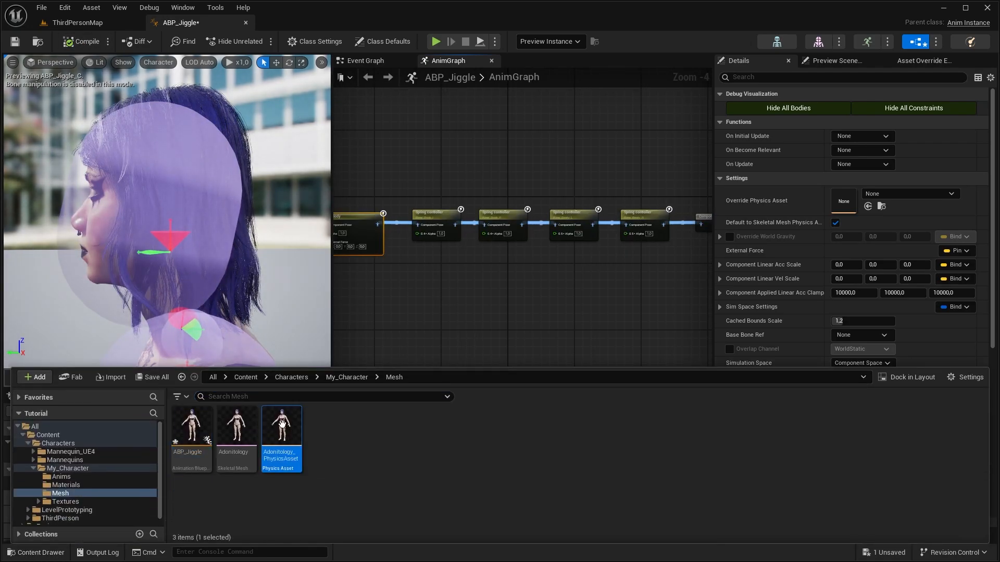
Step: Open the Adonitology physics asset, filter bones by 'hair', and add bodies to Hair_Right bones
{"action": "double_click", "coordinate": [281, 424]}
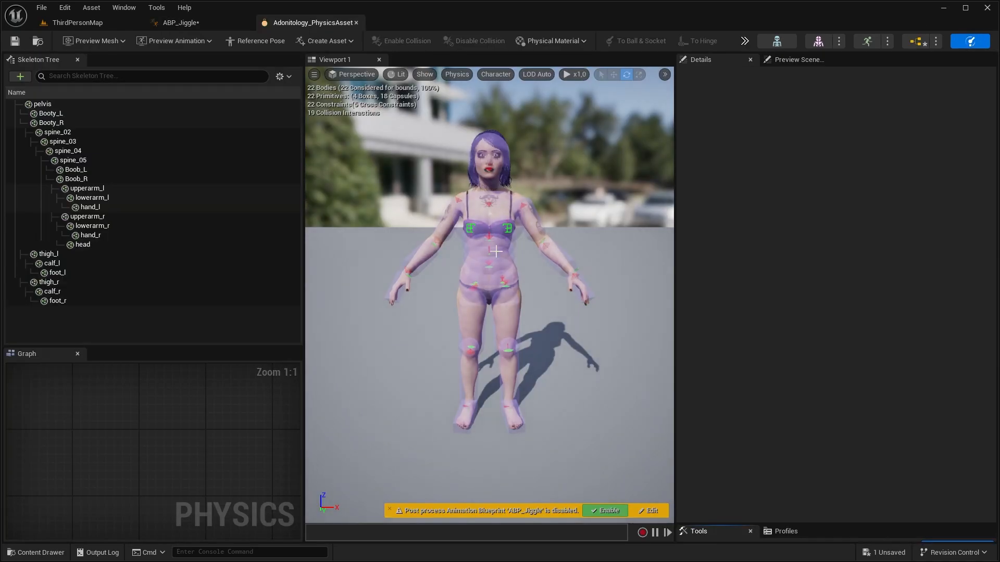
{"action": "left_click", "coordinate": [314, 74]}
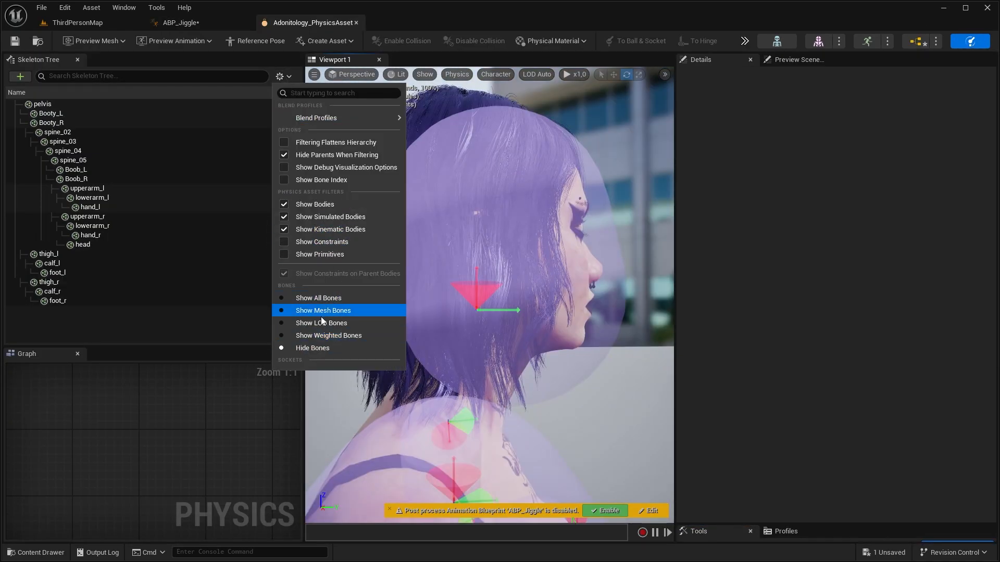
{"action": "type", "text": "hair"}
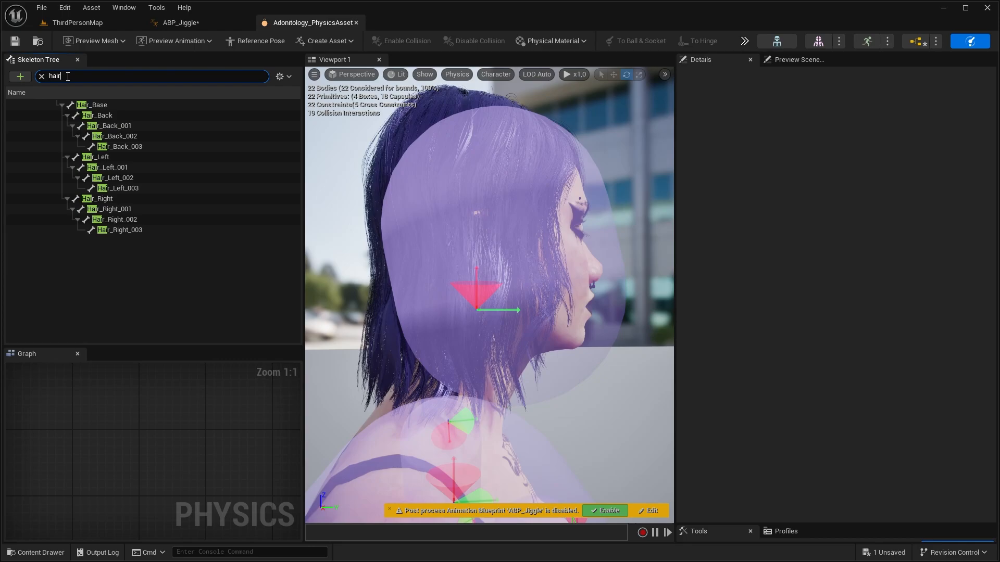
{"action": "right_click", "coordinate": [109, 208]}
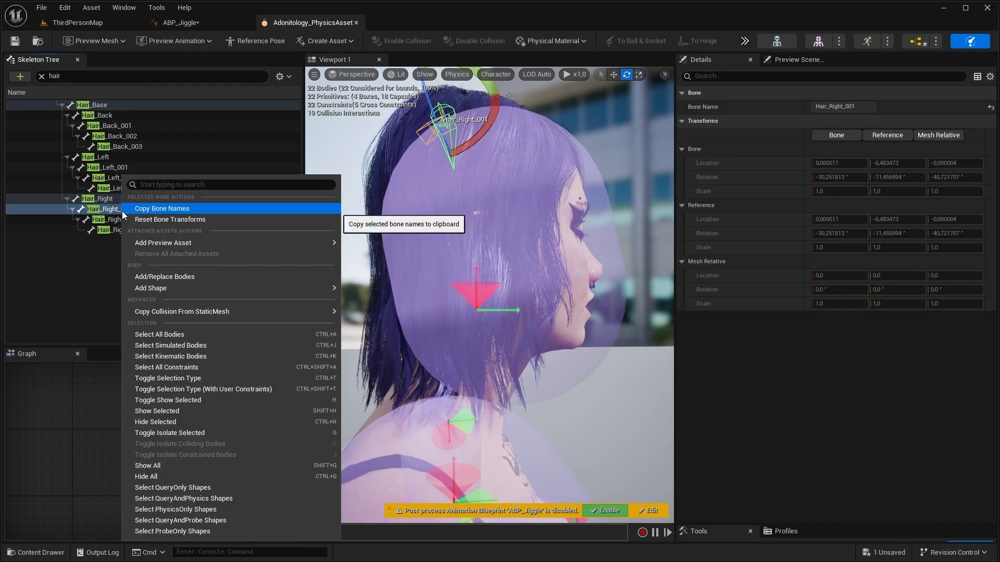
{"action": "mouse_move", "coordinate": [191, 281]}
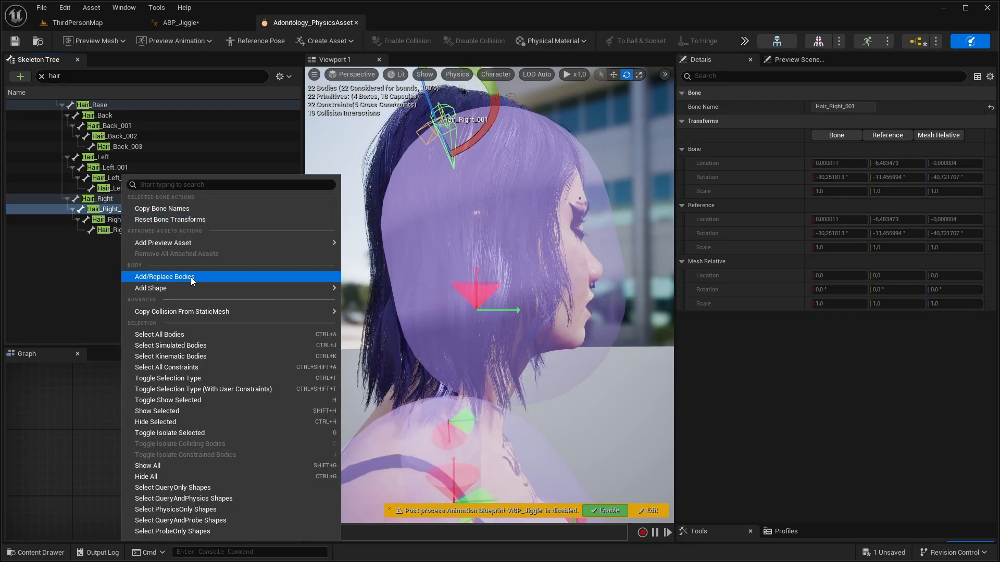
{"action": "left_click", "coordinate": [164, 277]}
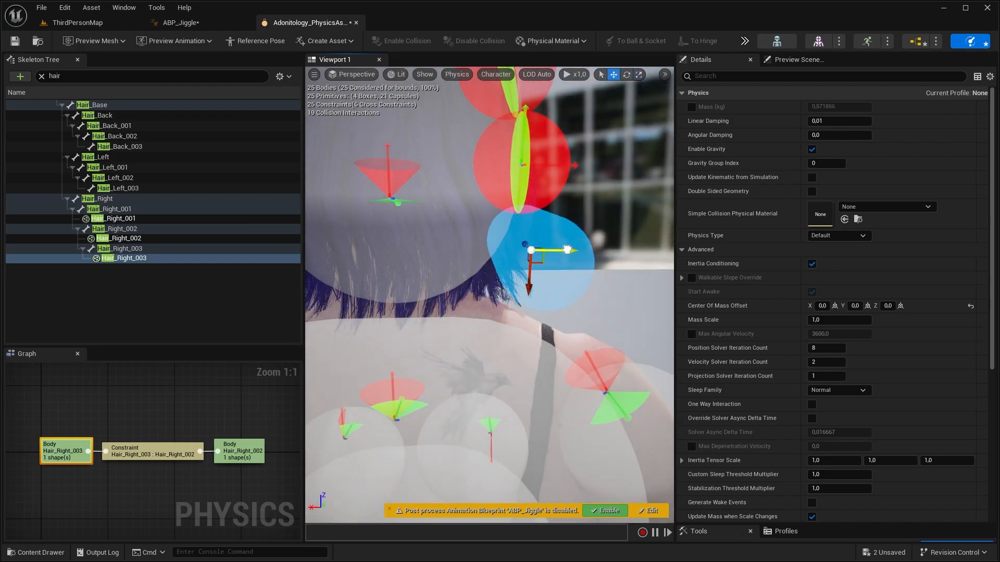
Step: Set the Hair_Right_001 body's physics type to Simulated
{"action": "left_click", "coordinate": [313, 74]}
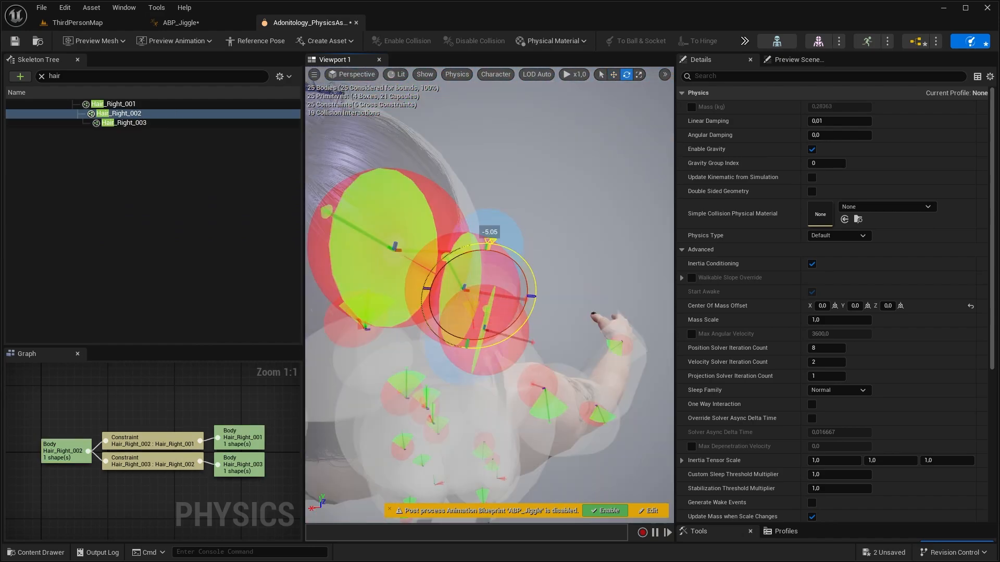
{"action": "left_click", "coordinate": [114, 103]}
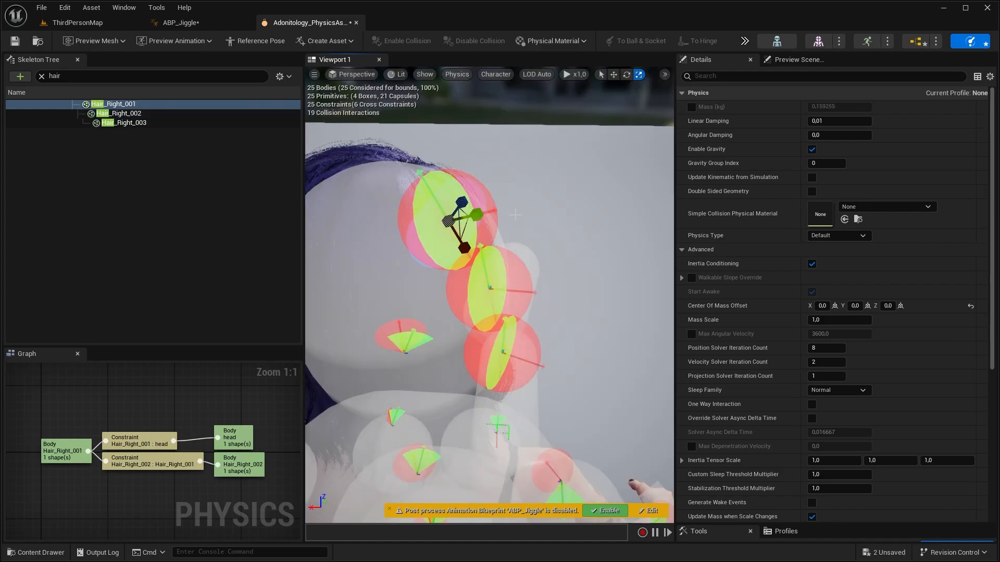
{"action": "left_click", "coordinate": [153, 462]}
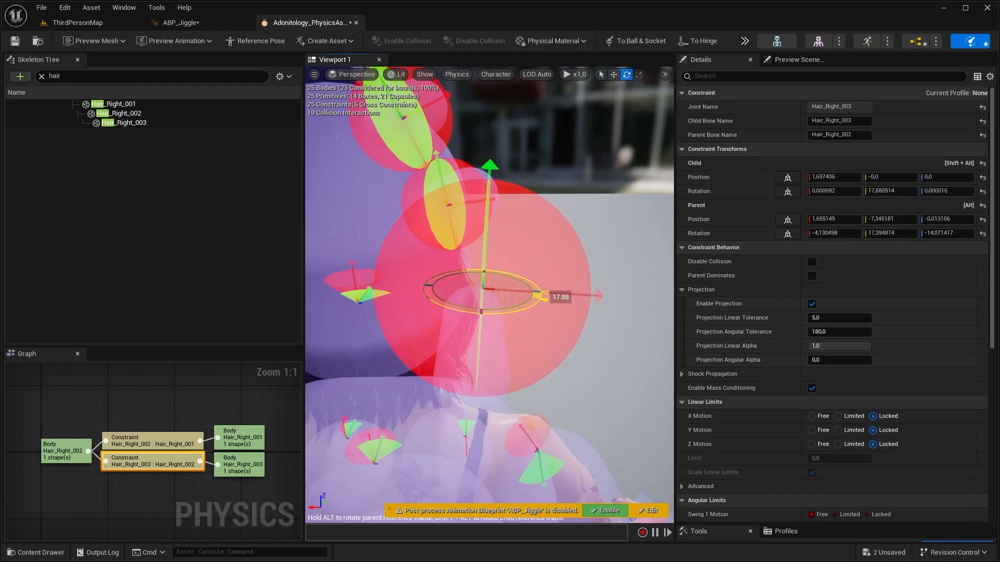
{"action": "left_click", "coordinate": [612, 74]}
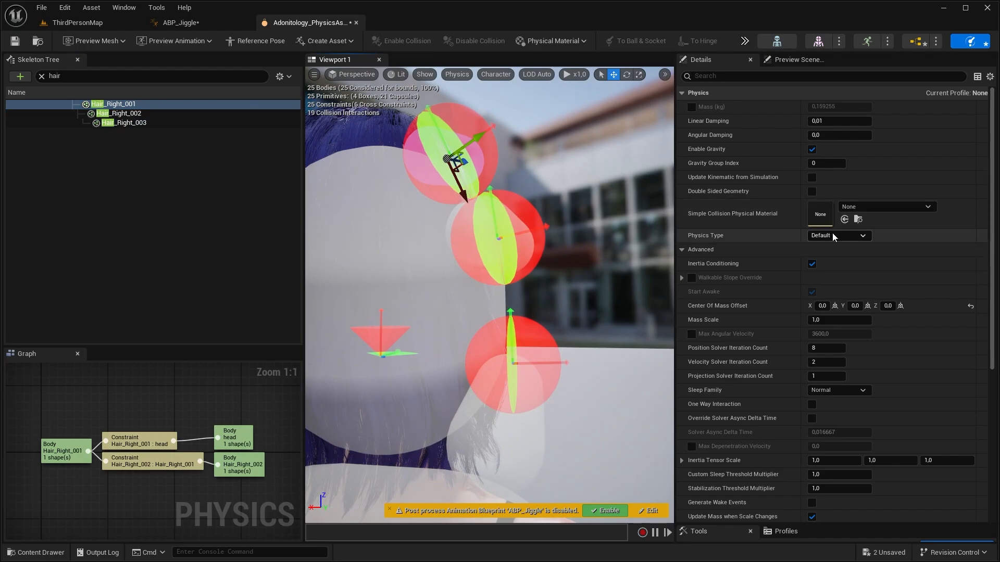
{"action": "left_click", "coordinate": [838, 236]}
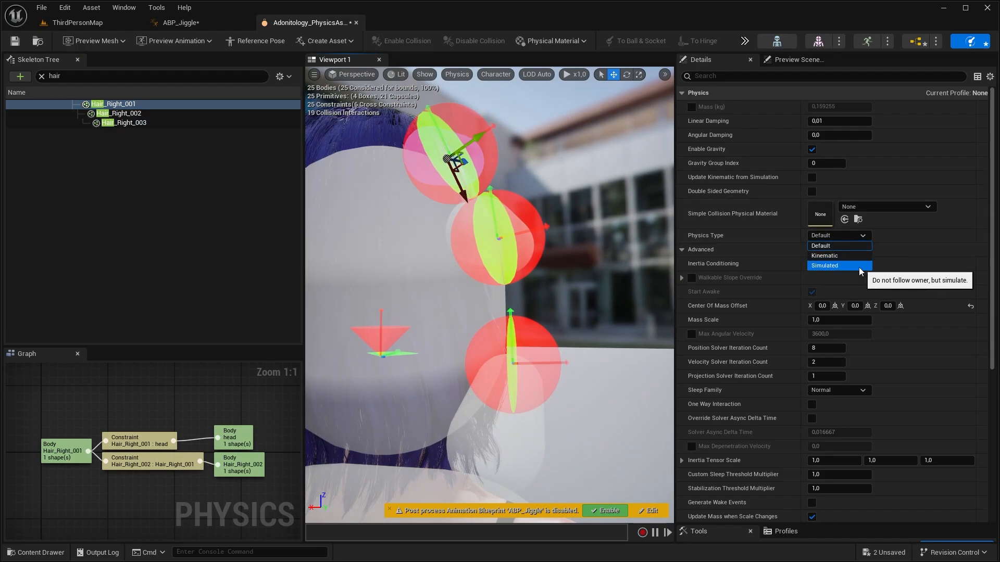
{"action": "left_click", "coordinate": [823, 265]}
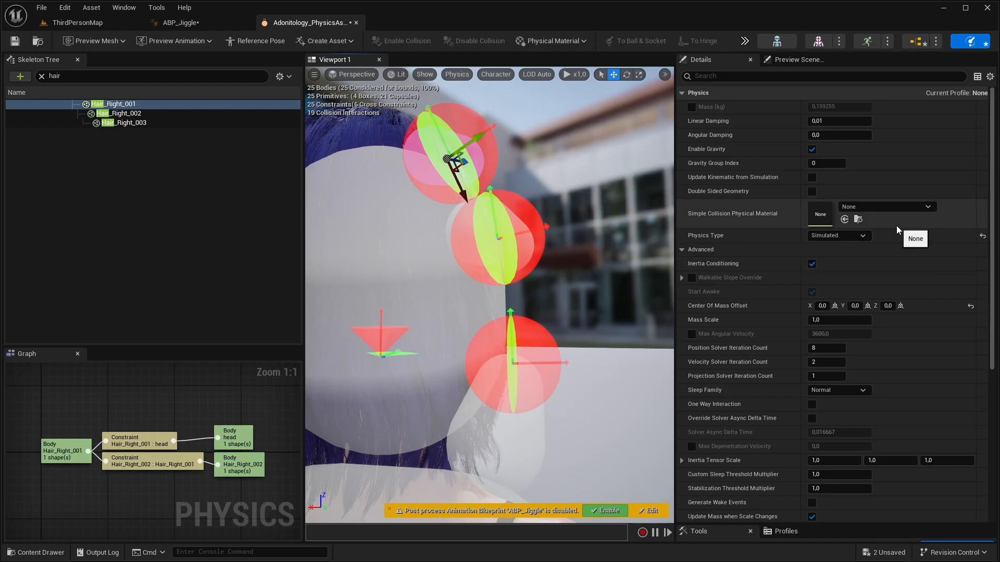
Step: Give the Hair_Right joints a 0.5 linear limit and 15° angular limits, pasting to the upper joint
{"action": "left_click", "coordinate": [119, 113]}
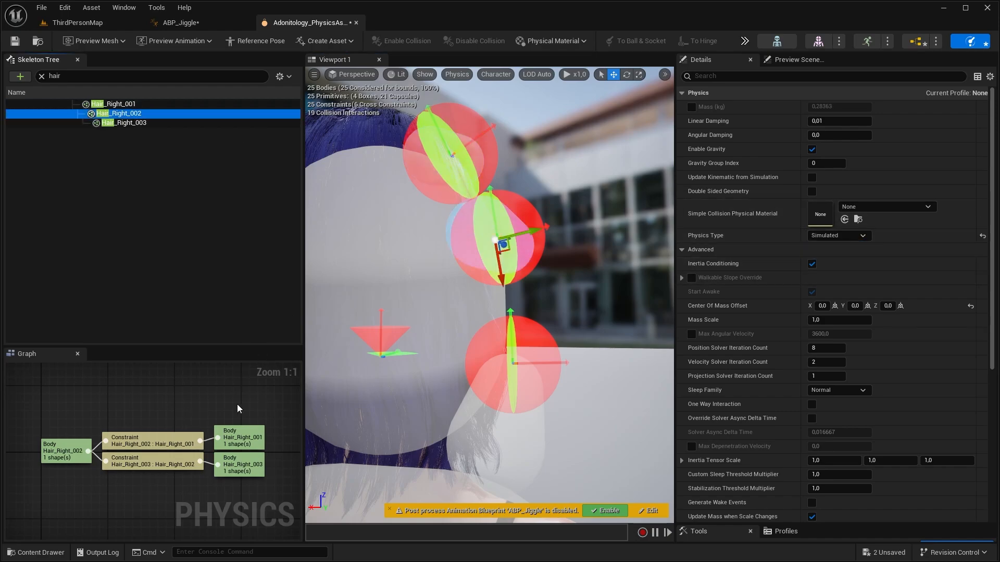
{"action": "left_click", "coordinate": [122, 122]}
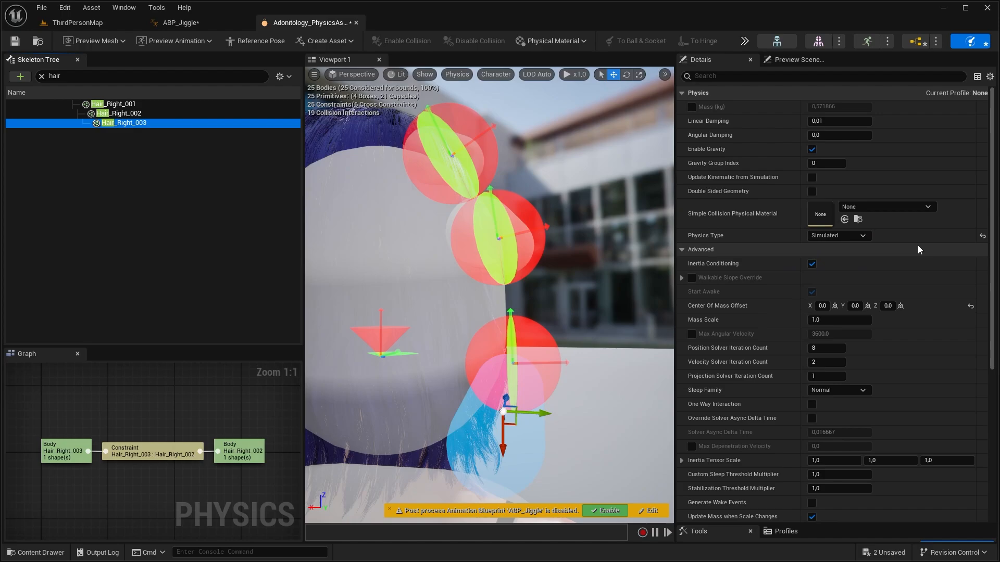
{"action": "mouse_move", "coordinate": [732, 138]}
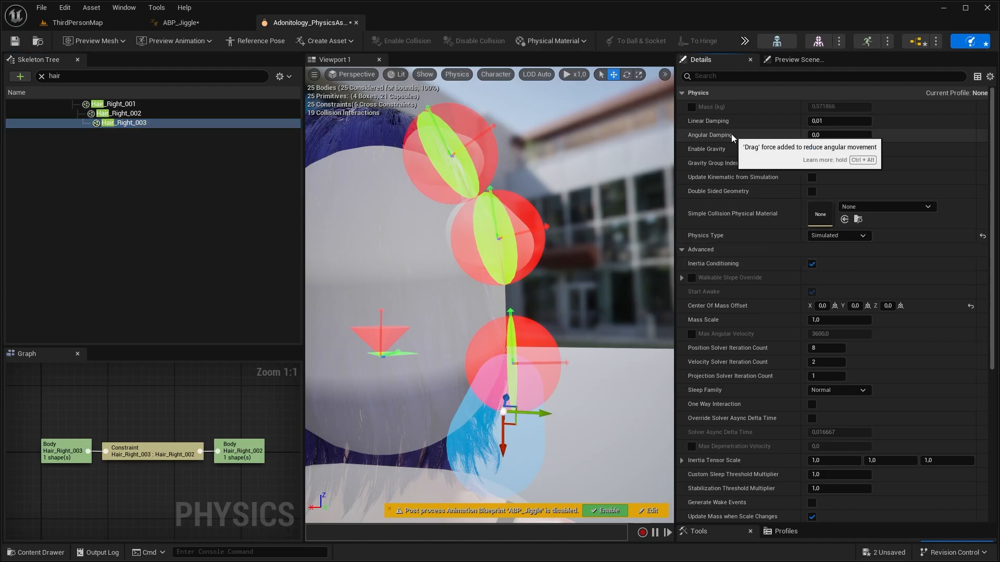
{"action": "left_click", "coordinate": [152, 453]}
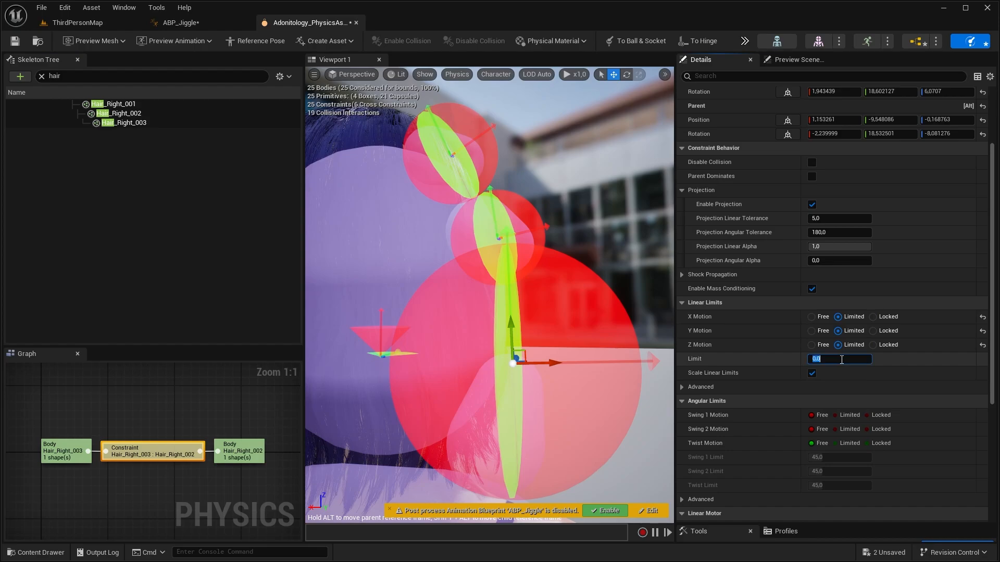
{"action": "type", "text": "0,5"}
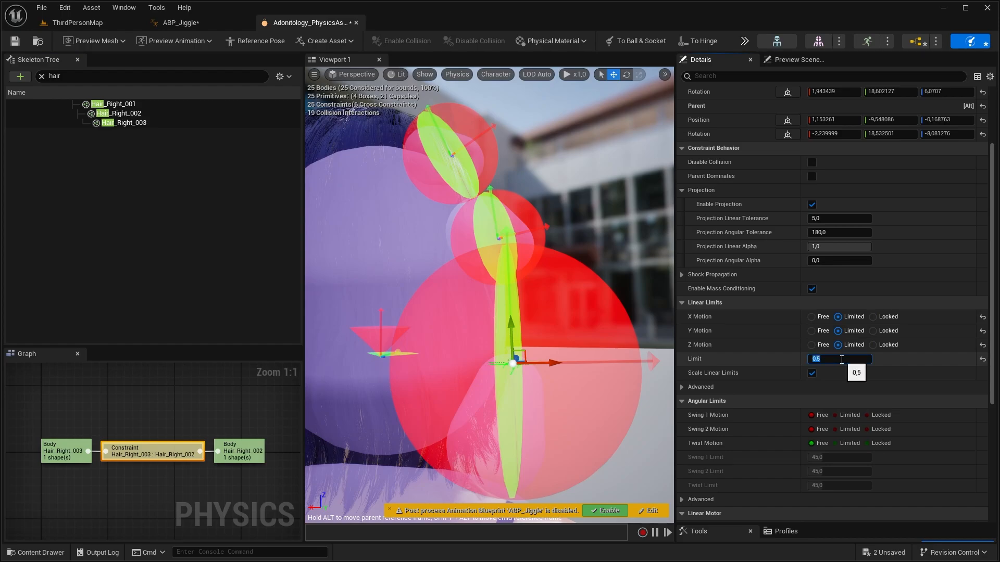
{"action": "scroll", "scroll_direction": "down", "scroll_amount": 3}
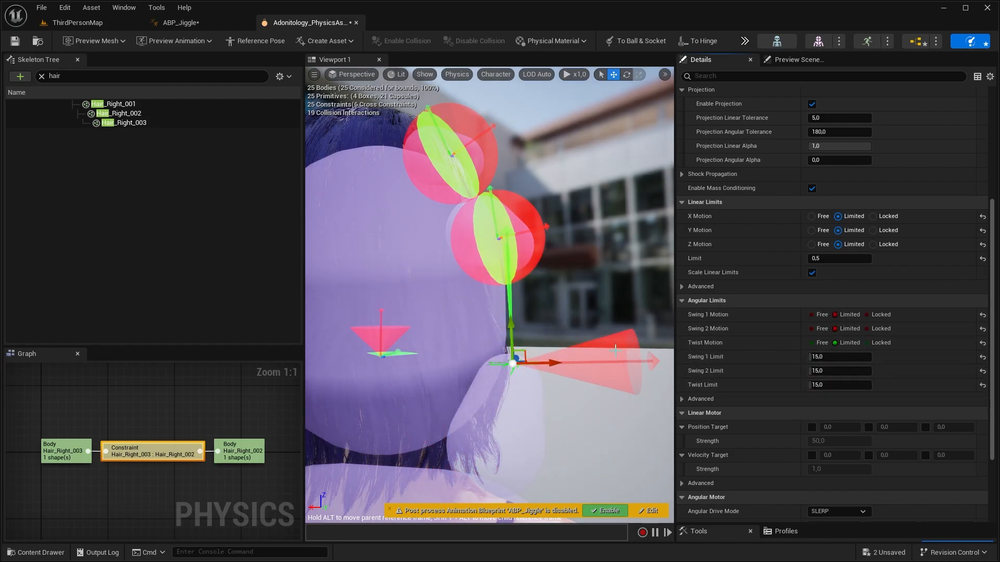
{"action": "right_click", "coordinate": [153, 453]}
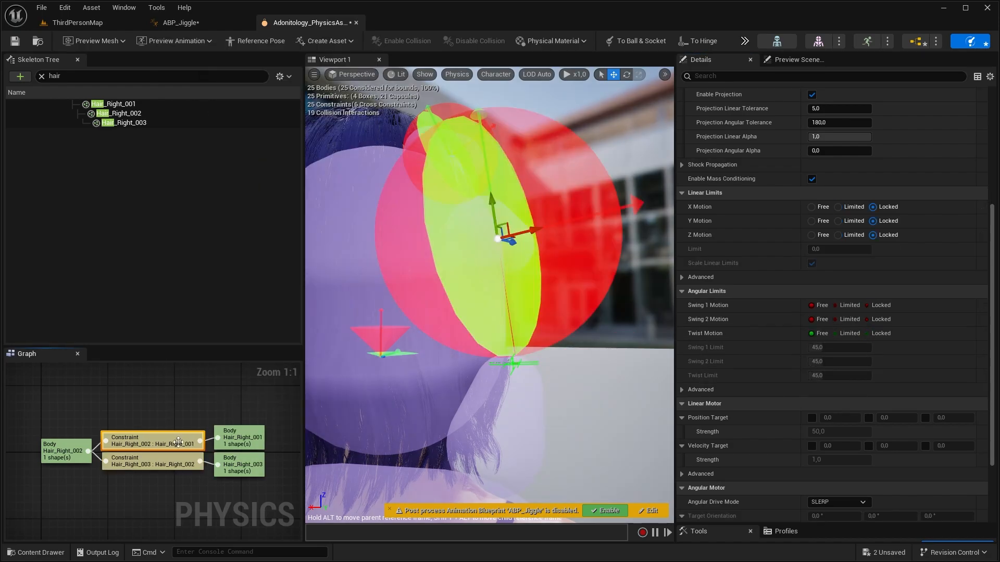
{"action": "right_click", "coordinate": [153, 440]}
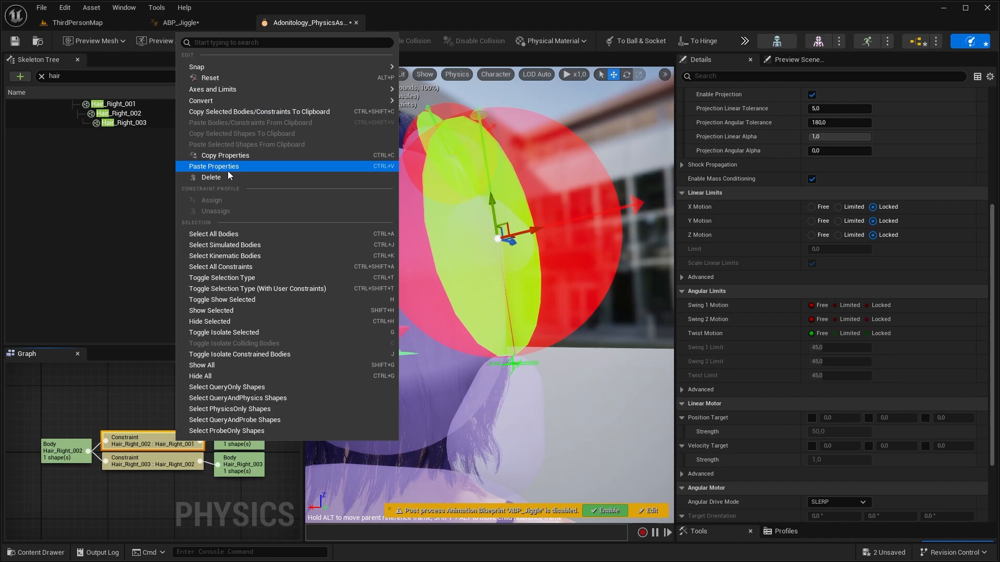
{"action": "left_click", "coordinate": [214, 167]}
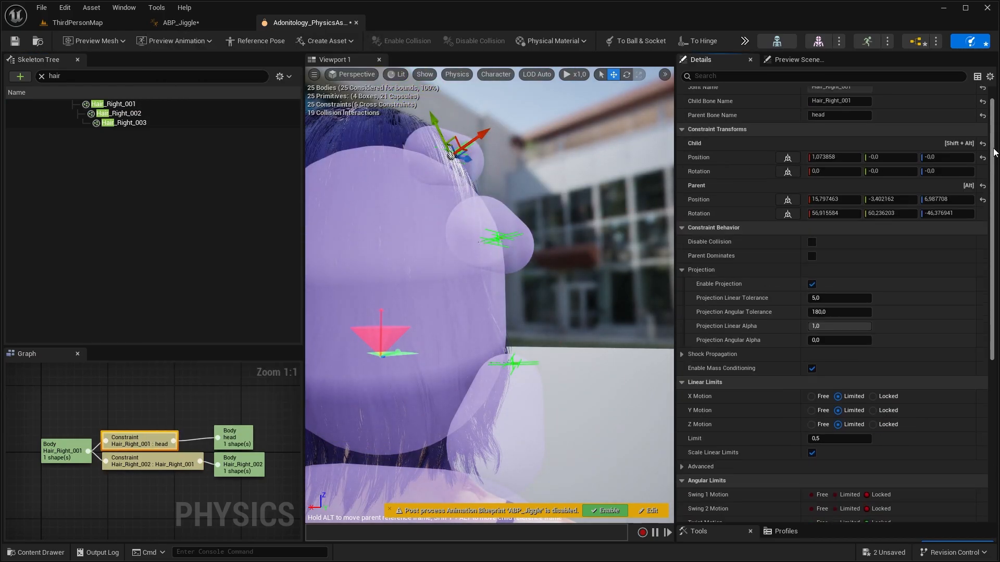
Step: Add physics bodies to the Hair_Back bones and start a play test
{"action": "left_click", "coordinate": [123, 175]}
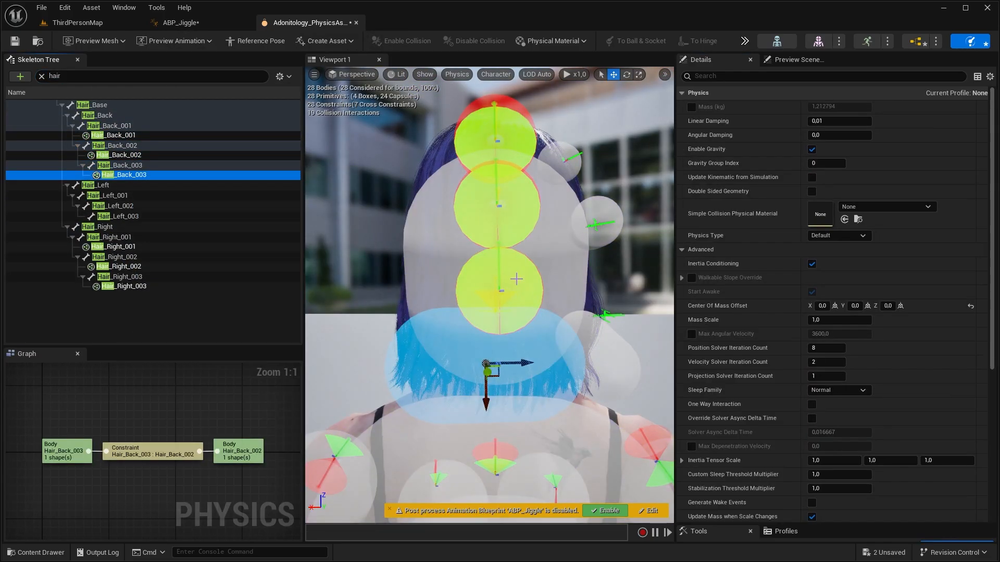
{"action": "left_click", "coordinate": [120, 156]}
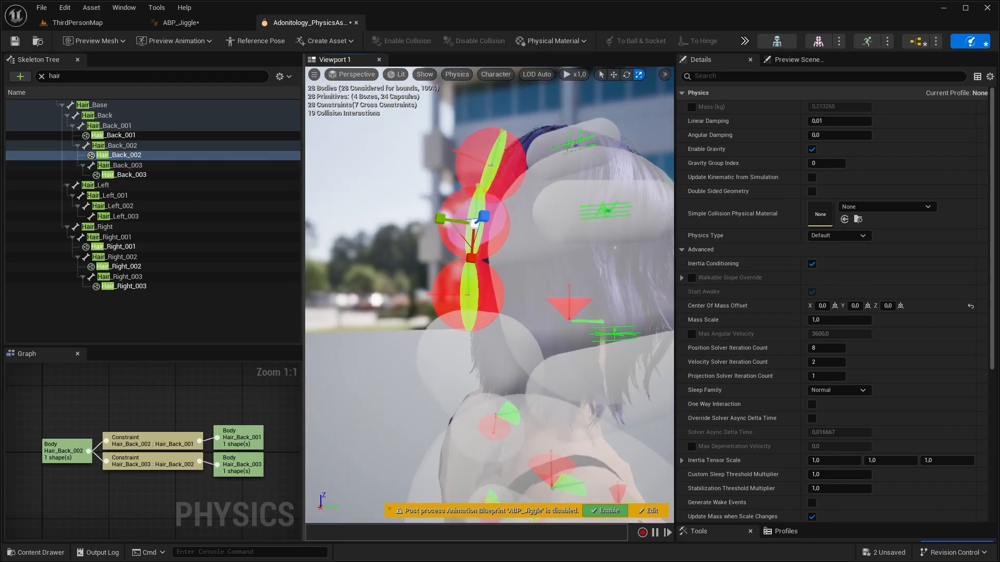
{"action": "left_click", "coordinate": [117, 205]}
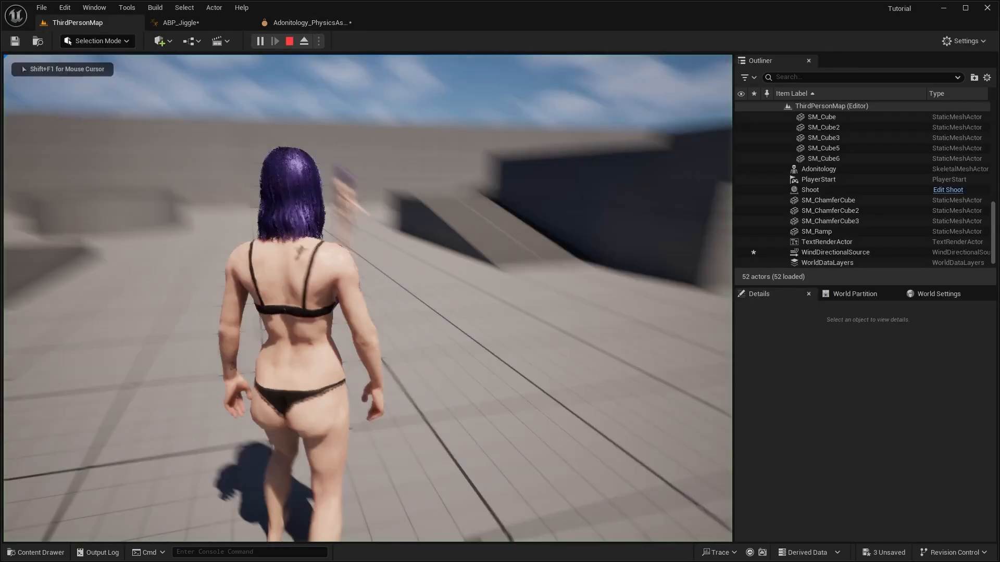
Step: End the hair test run and return to the Adonitology physics asset
{"action": "left_click", "coordinate": [274, 40]}
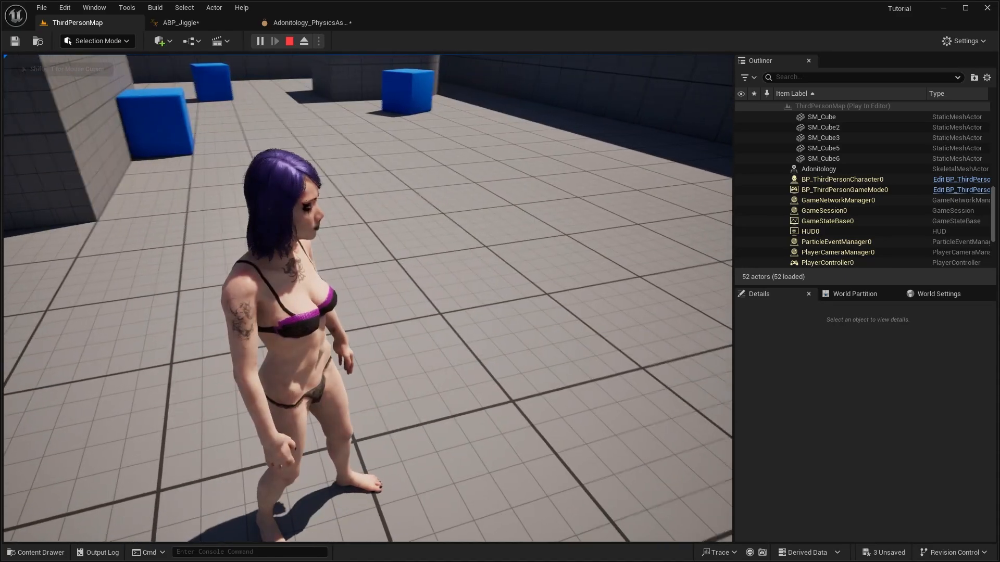
{"action": "left_click", "coordinate": [310, 23]}
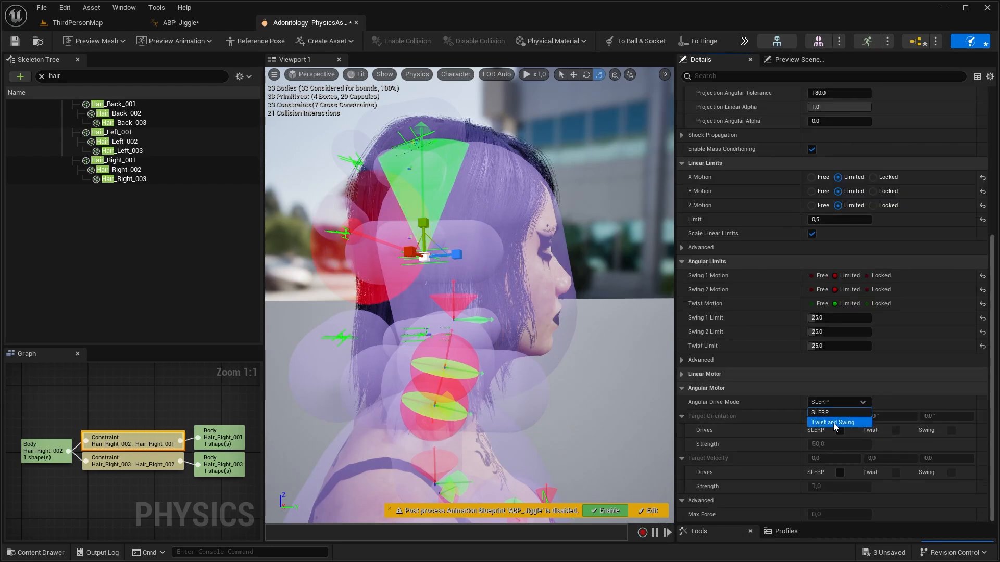
Step: Set the joint's angular drive mode to Twist and Swing, then return to ABP_Jiggle
{"action": "left_click", "coordinate": [832, 422]}
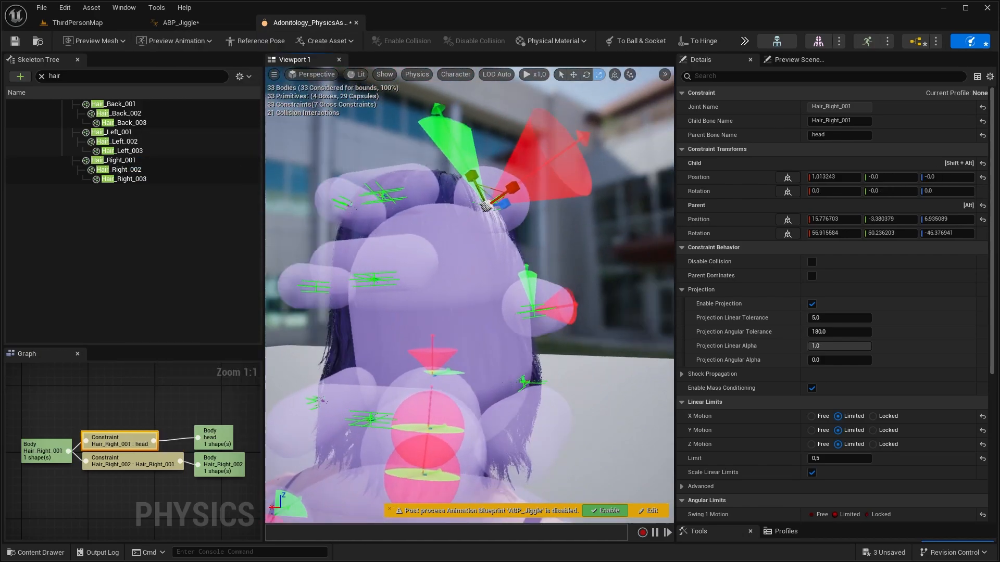
{"action": "left_click", "coordinate": [180, 23]}
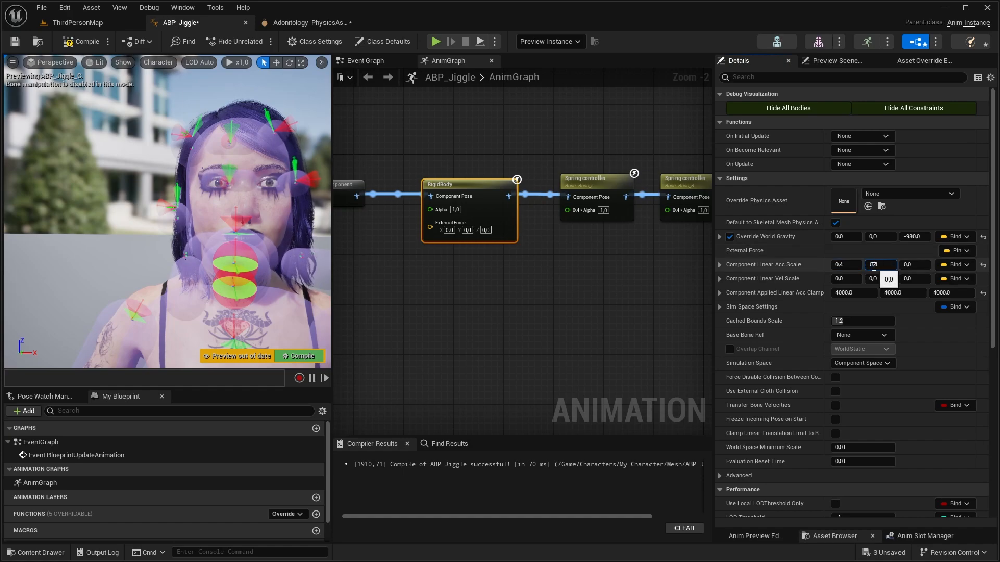
Step: Play-test the hair, then set Hair_Back_001's angular damping to 50 in the physics asset
{"action": "left_click", "coordinate": [846, 279]}
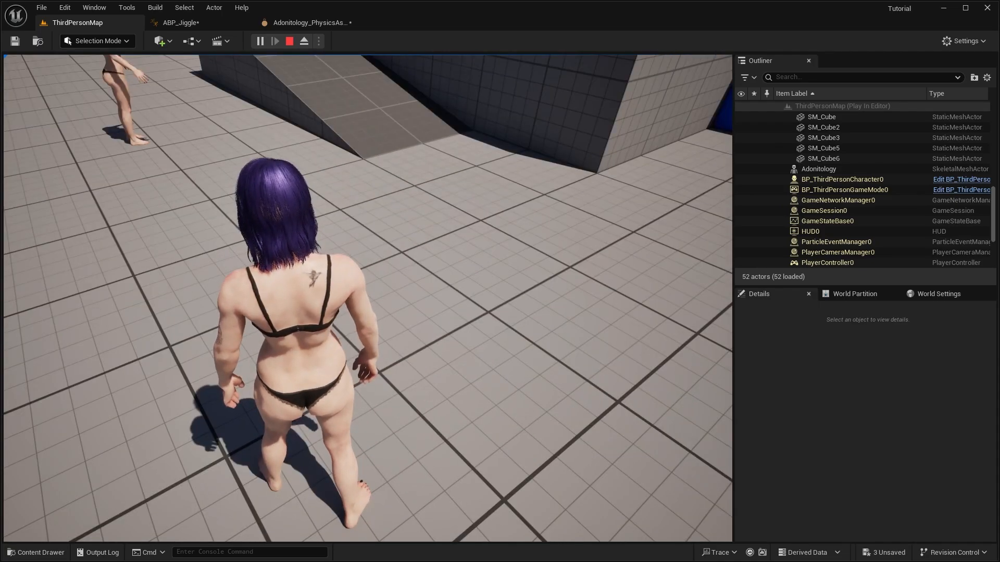
{"action": "left_click", "coordinate": [308, 22]}
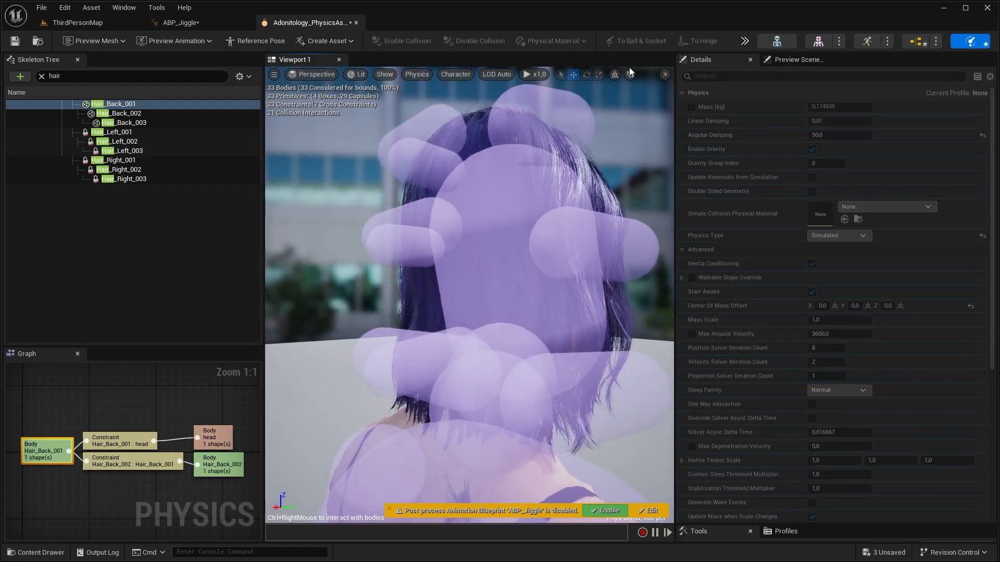
Step: Simulate the Hair_Left_001 body and go back to ThirdPersonMap to play-test the hair
{"action": "left_click", "coordinate": [132, 462]}
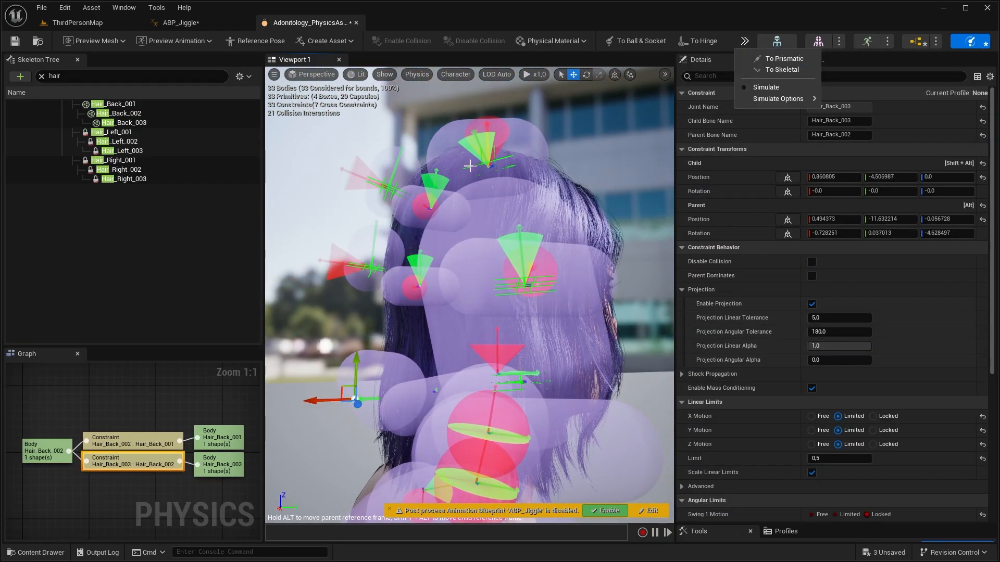
{"action": "left_click", "coordinate": [766, 88]}
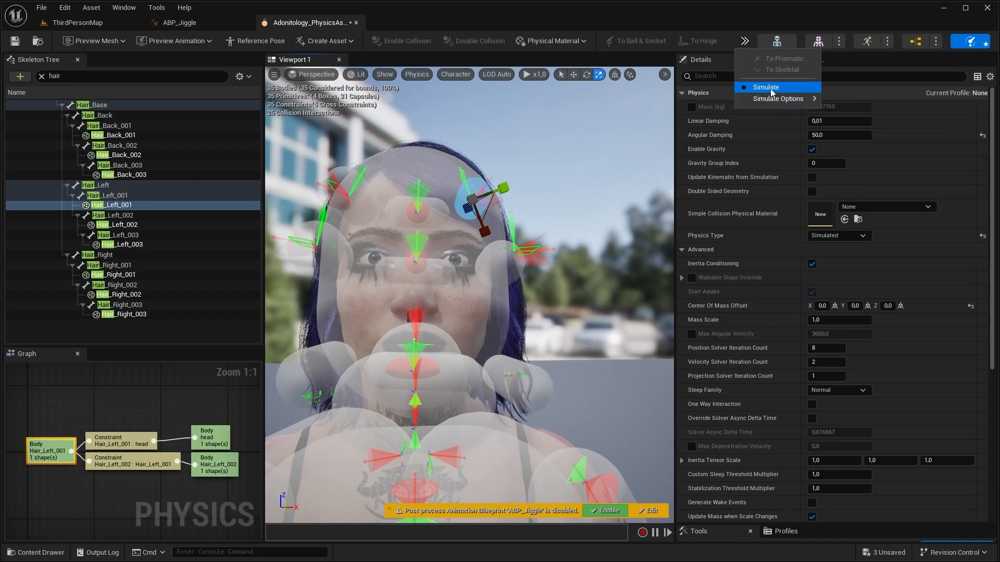
{"action": "left_click", "coordinate": [766, 87]}
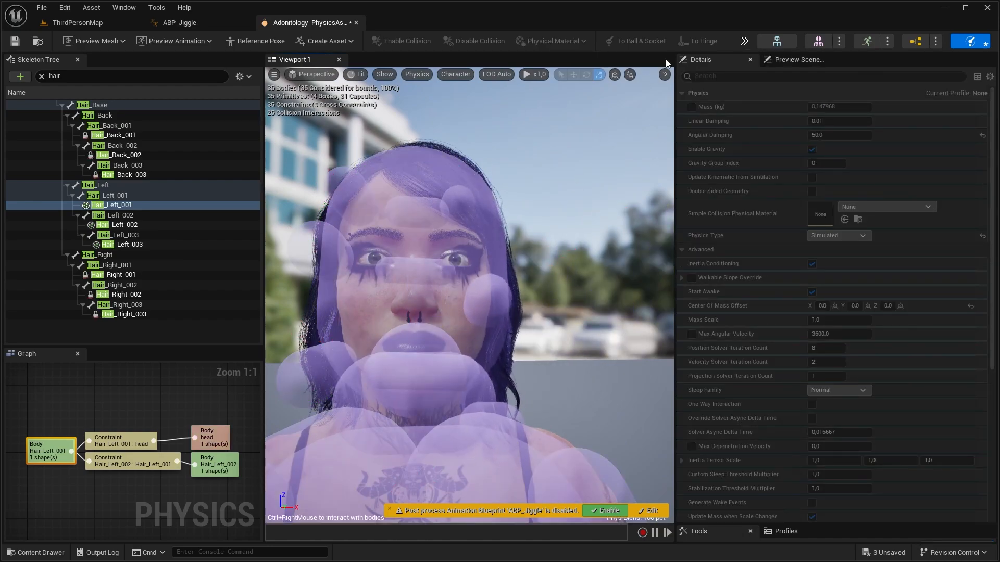
{"action": "right_click", "coordinate": [395, 274]}
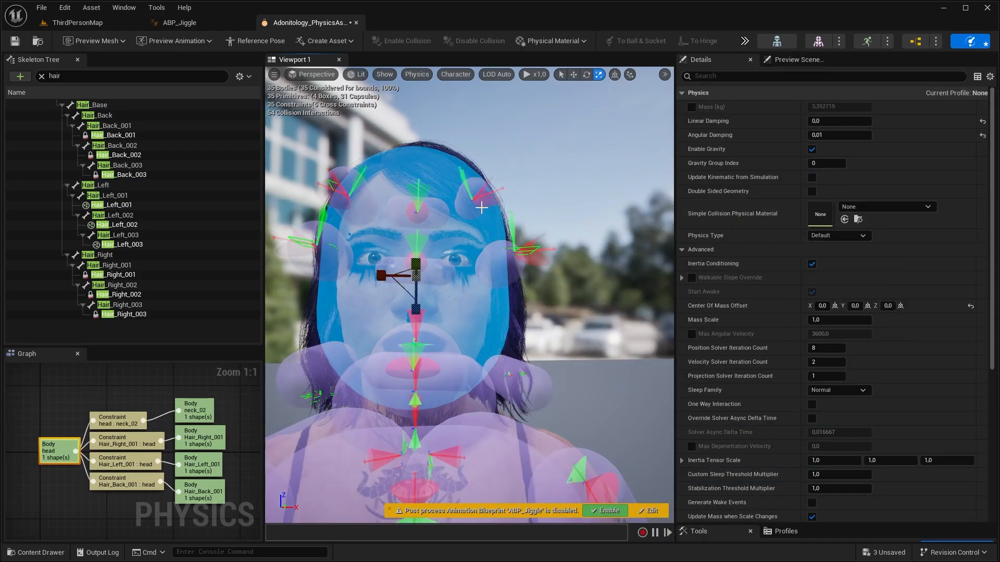
{"action": "left_click", "coordinate": [112, 205]}
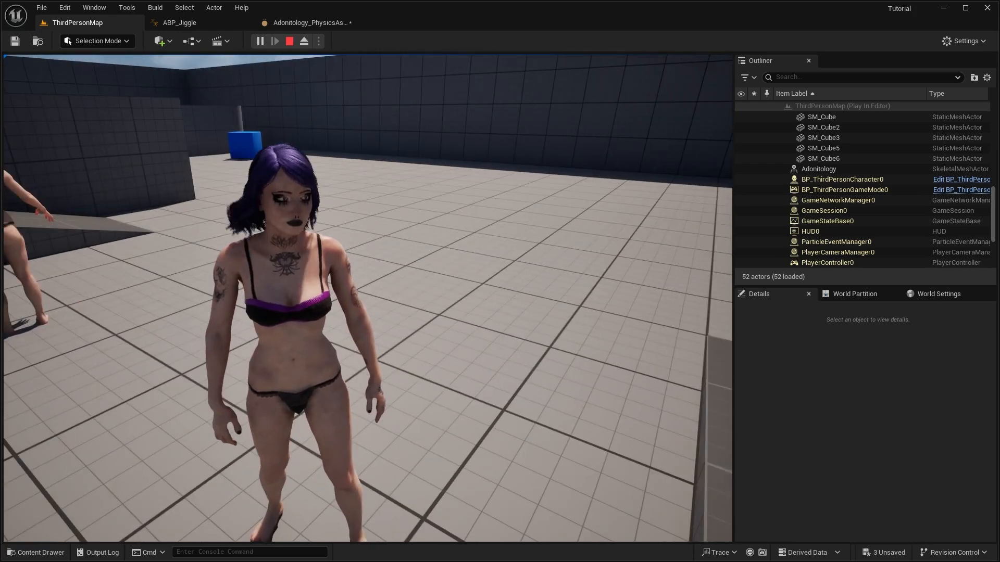
Step: Stop play, create clothing data from Adonitology's hair section, and activate cloth painting
{"action": "left_click", "coordinate": [289, 41]}
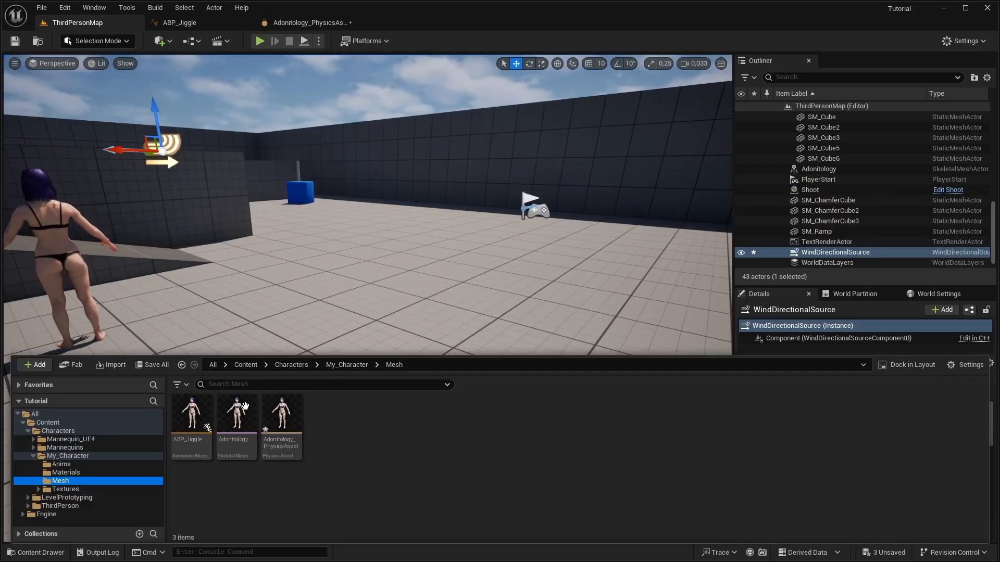
{"action": "double_click", "coordinate": [235, 412]}
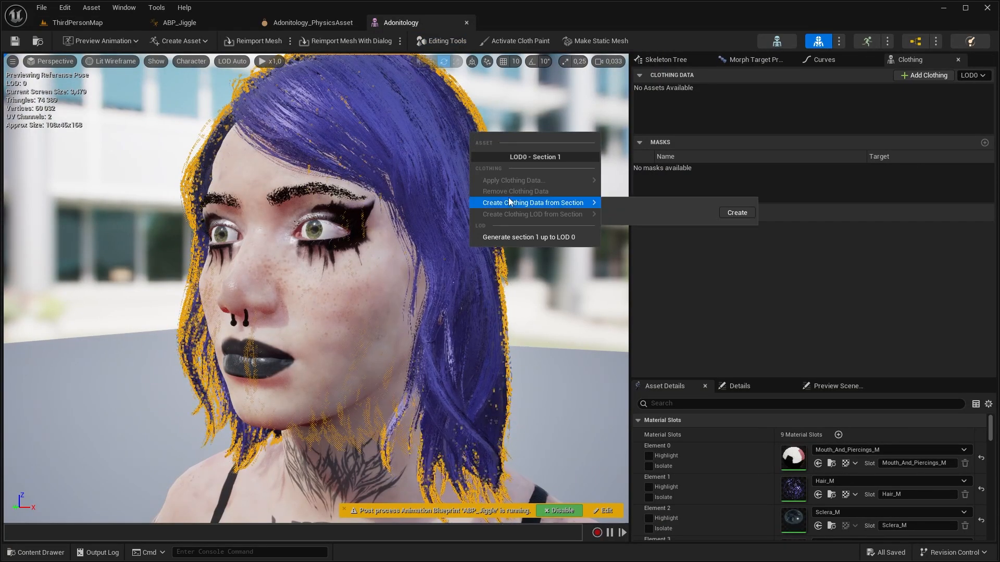
{"action": "left_click", "coordinate": [532, 202]}
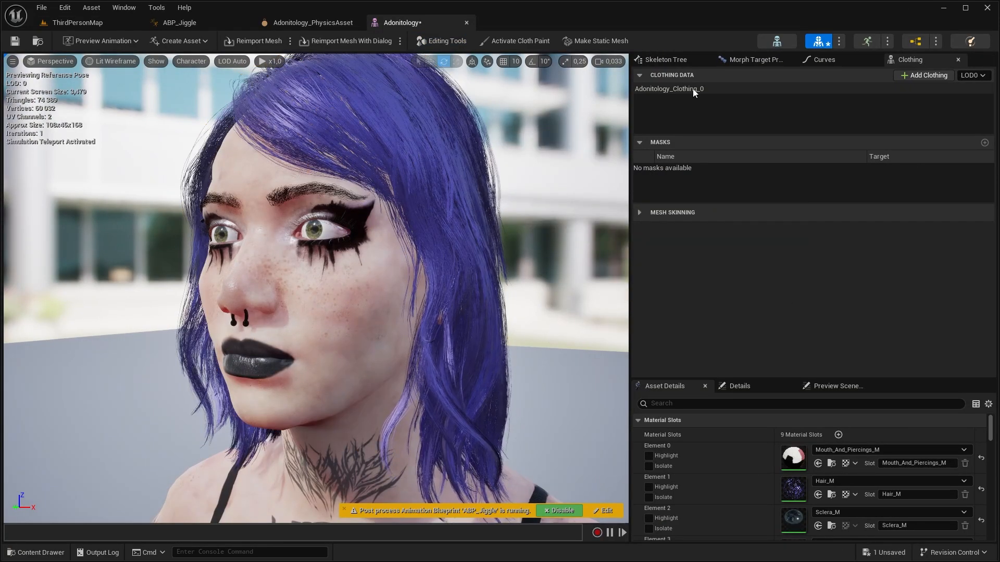
{"action": "left_click", "coordinate": [515, 40]}
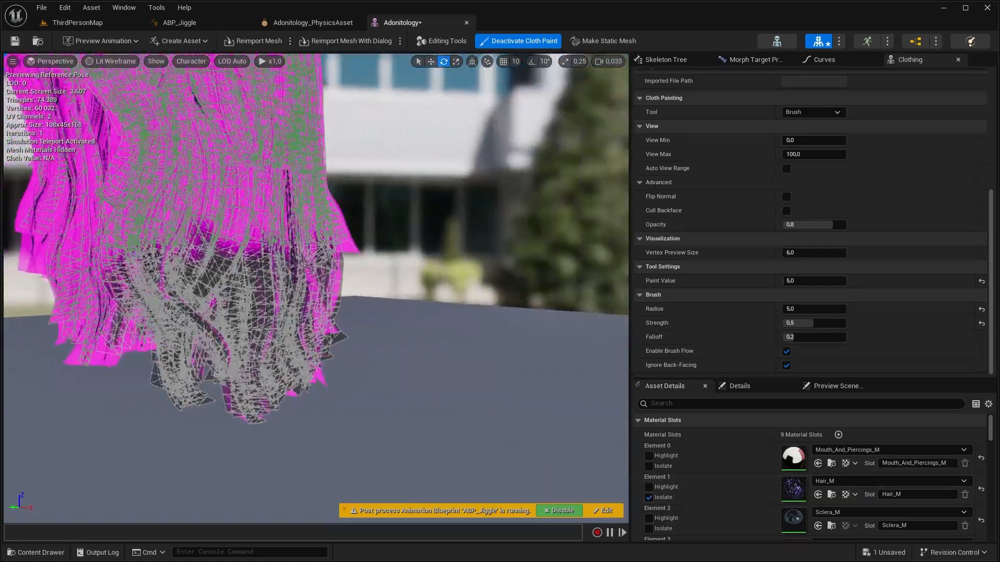
Step: Paint max-distance weights on the hair strands, smooth them, and paint 0.5 on the crown
{"action": "left_click", "coordinate": [510, 312]}
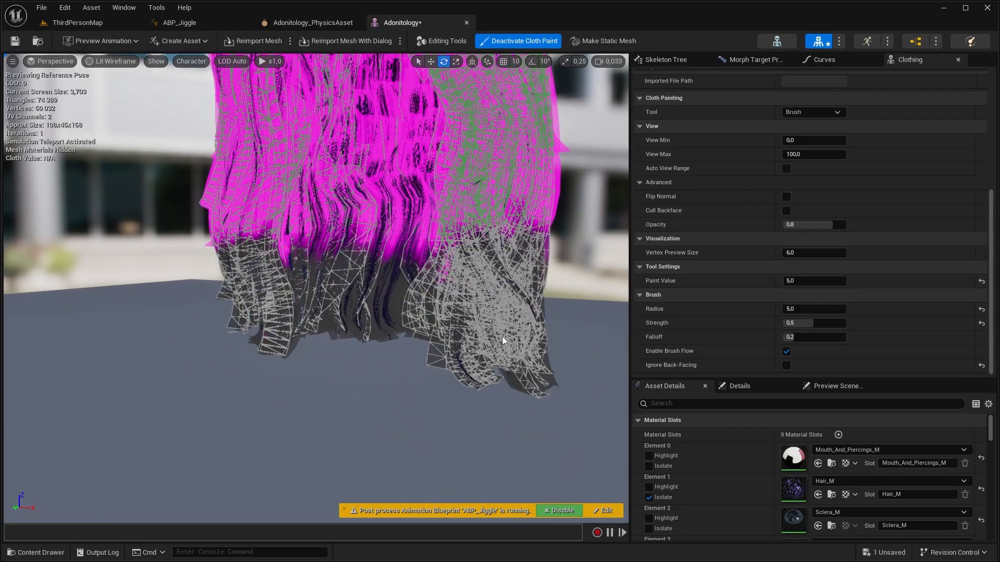
{"action": "left_click", "coordinate": [383, 322]}
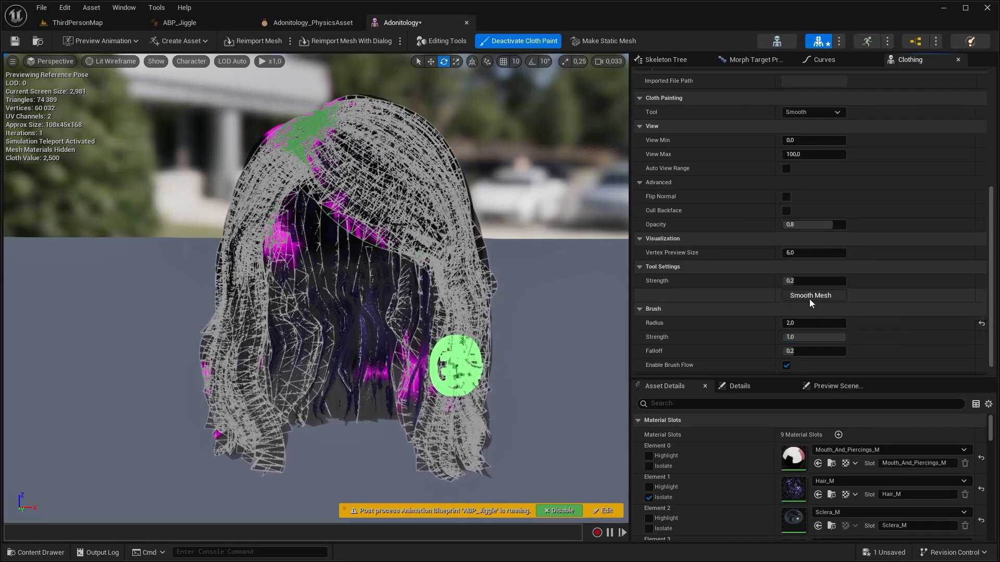
{"action": "left_click", "coordinate": [810, 295]}
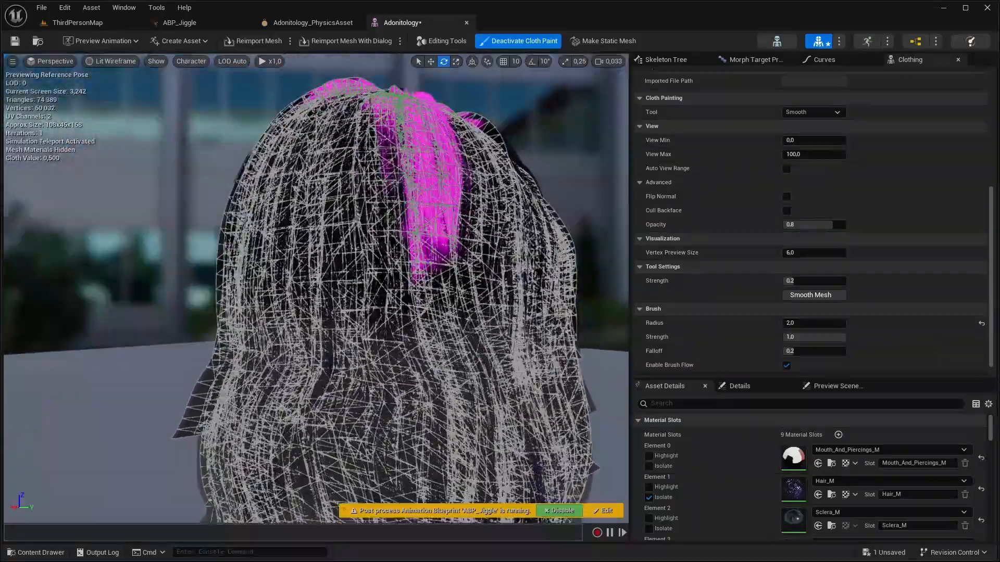
{"action": "left_click", "coordinate": [813, 112]}
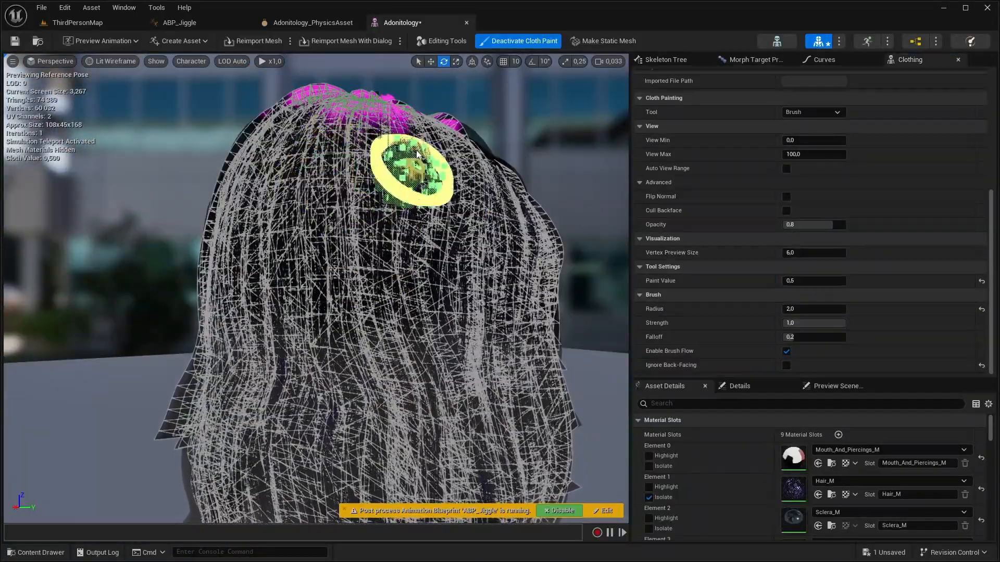
{"action": "left_click", "coordinate": [518, 40]}
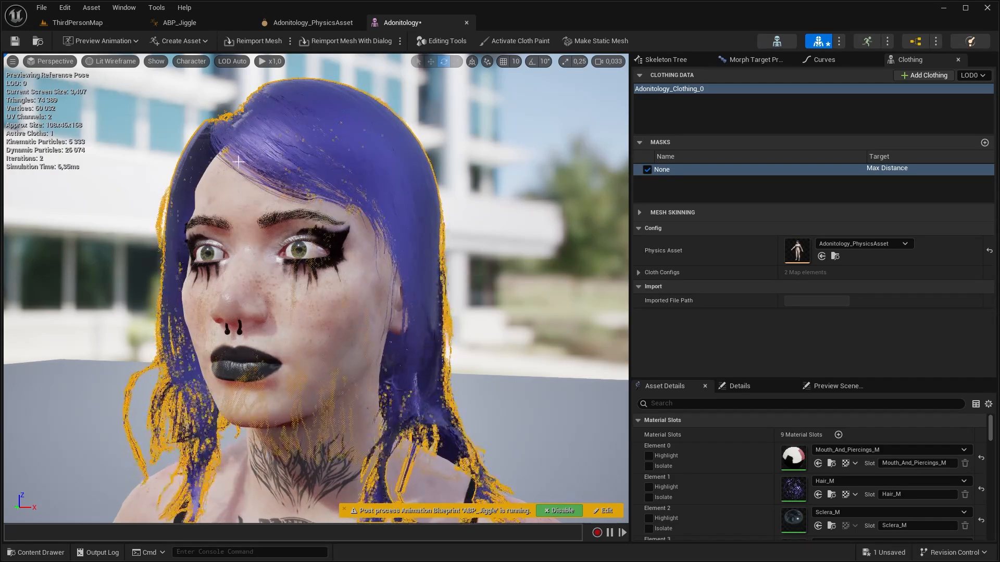
Step: Duplicate Adonitology_PhysicsAsset as a _Hair copy and delete its hair bodies
{"action": "left_click", "coordinate": [308, 23]}
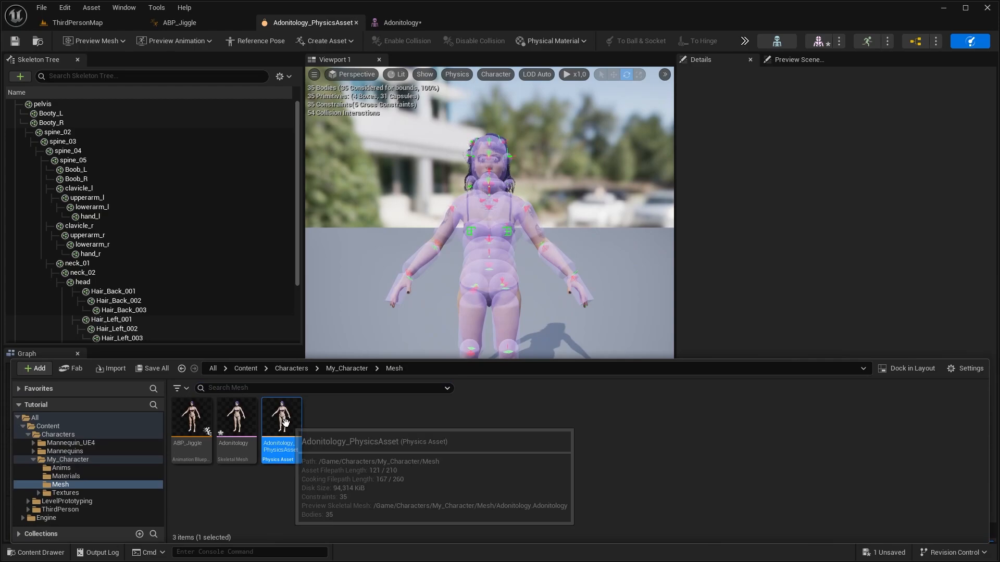
{"action": "right_click", "coordinate": [281, 421]}
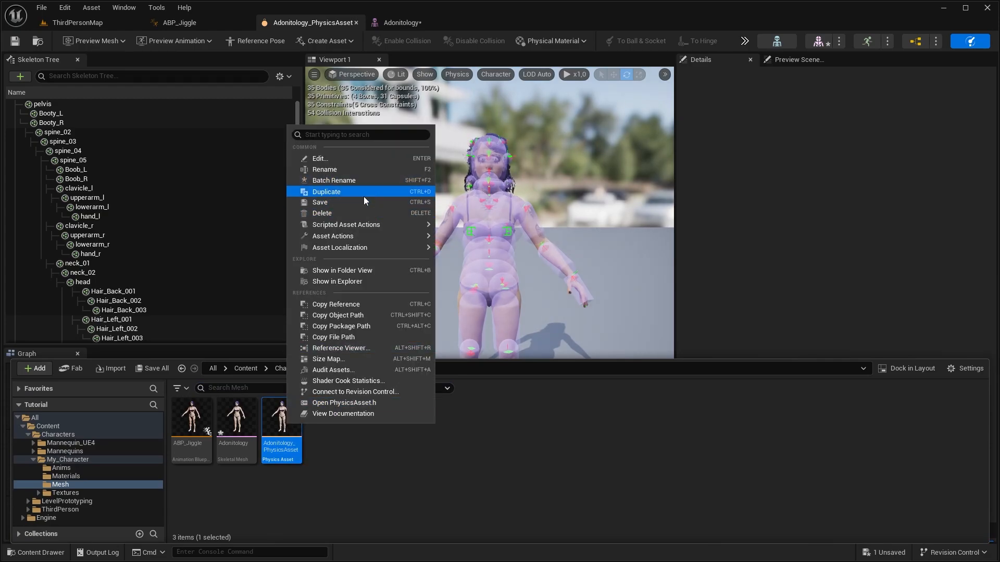
{"action": "left_click", "coordinate": [326, 191]}
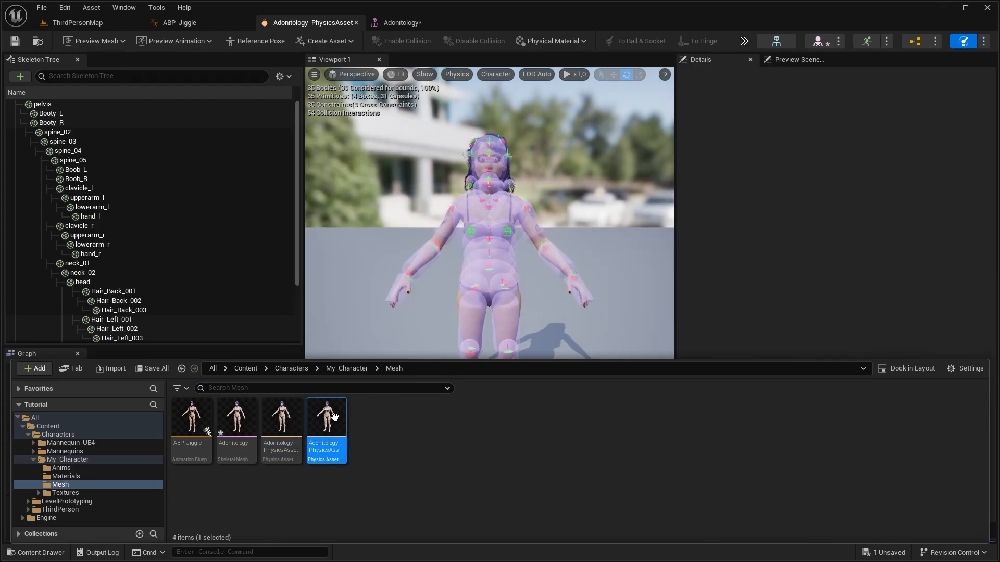
{"action": "type", "text": "hair"}
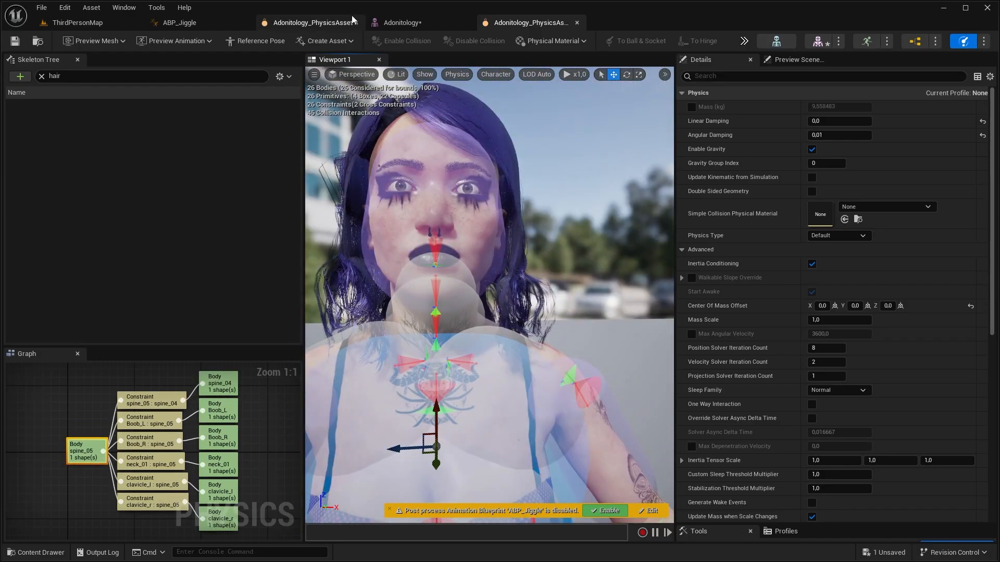
Step: Assign Adonitology_PhysicsAsset_Hair as the hair cloth's physics asset and expand Cloth Configs
{"action": "left_click", "coordinate": [401, 22]}
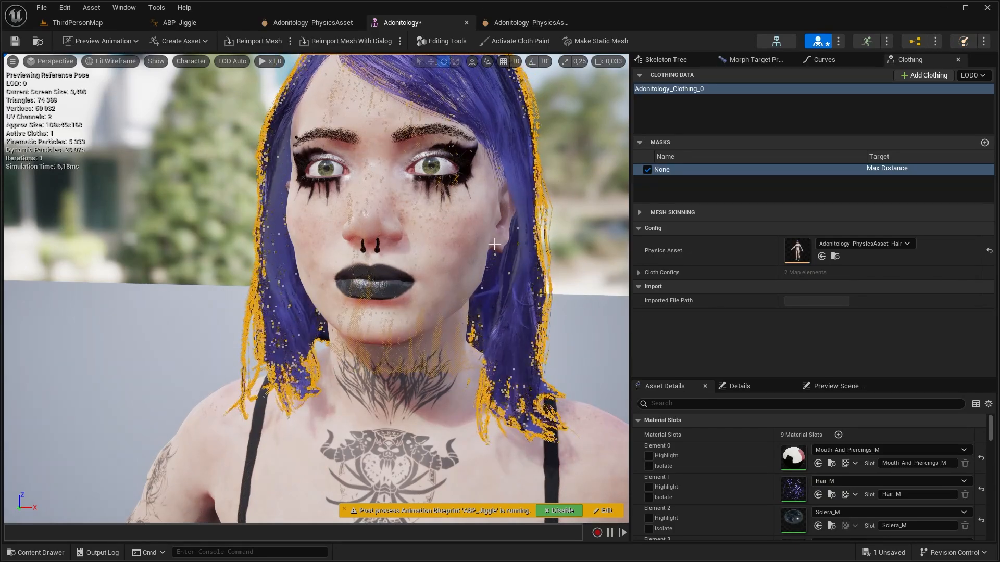
{"action": "left_click", "coordinate": [639, 272]}
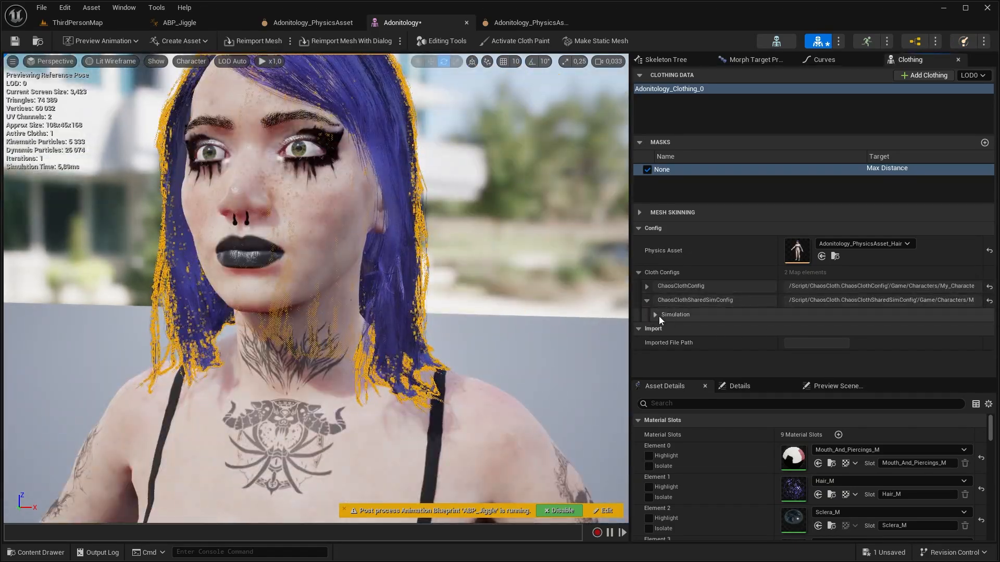
{"action": "left_click", "coordinate": [655, 315]}
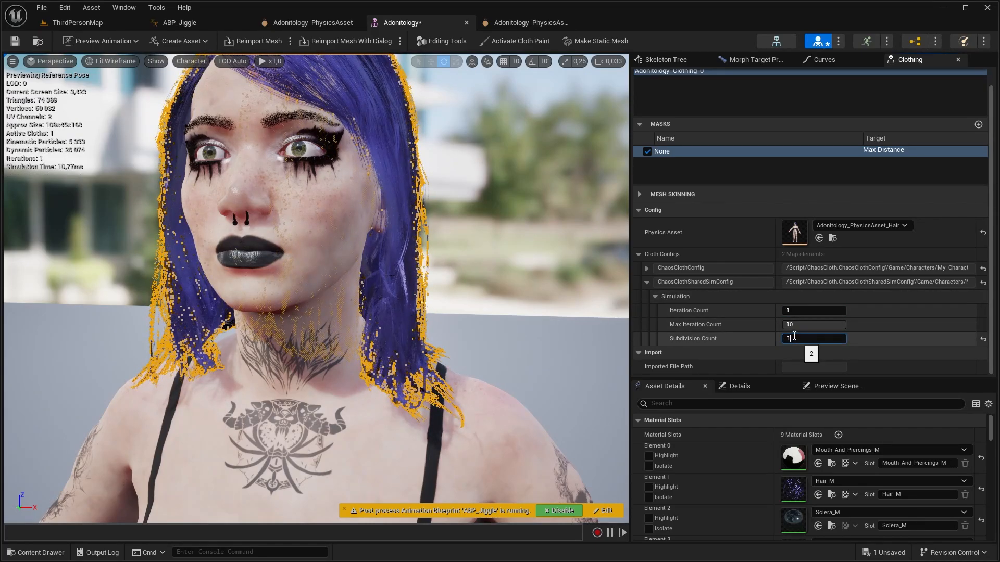
{"action": "left_click", "coordinate": [656, 296]}
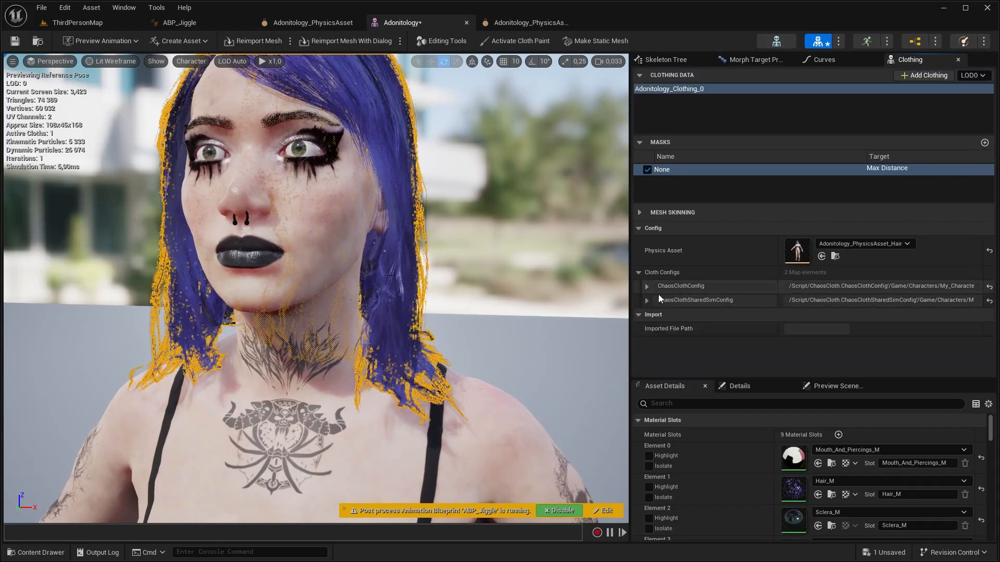
Step: Set the hair cloth density to 0.35 and tether stiffness and scale to 0.1
{"action": "left_click", "coordinate": [647, 286]}
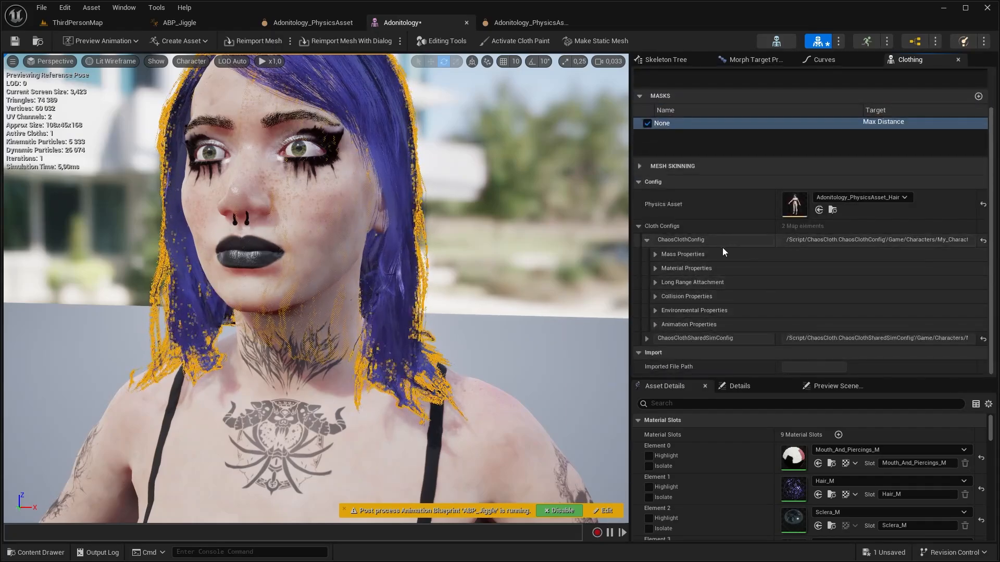
{"action": "left_click", "coordinate": [655, 254]}
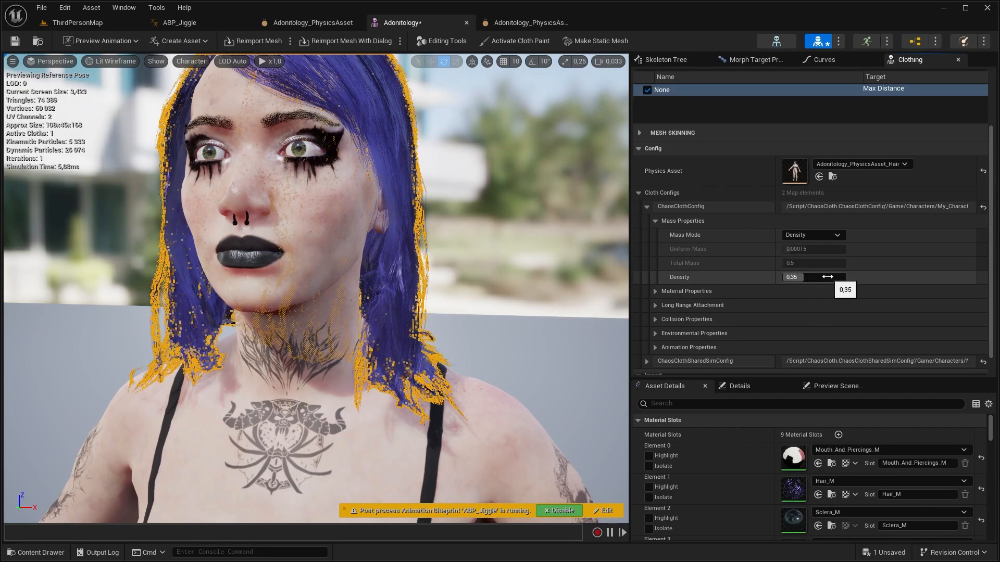
{"action": "mouse_move", "coordinate": [723, 299]}
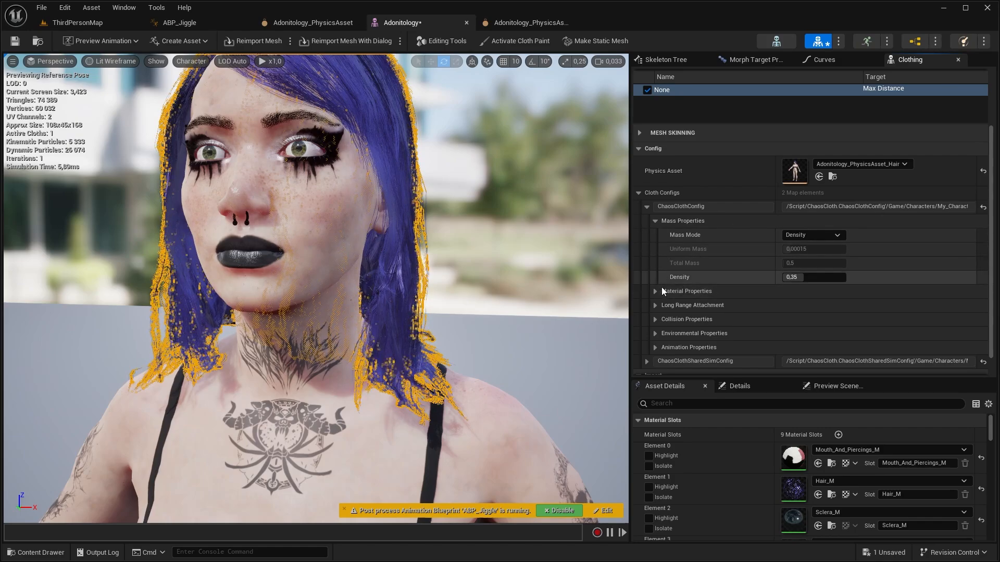
{"action": "left_click", "coordinate": [656, 291]}
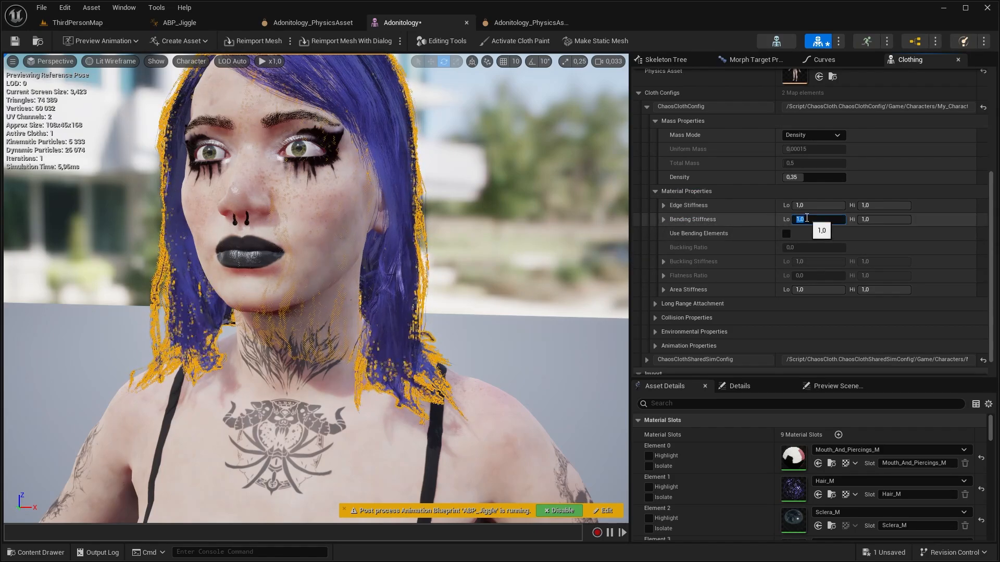
{"action": "type", "text": "0,1"}
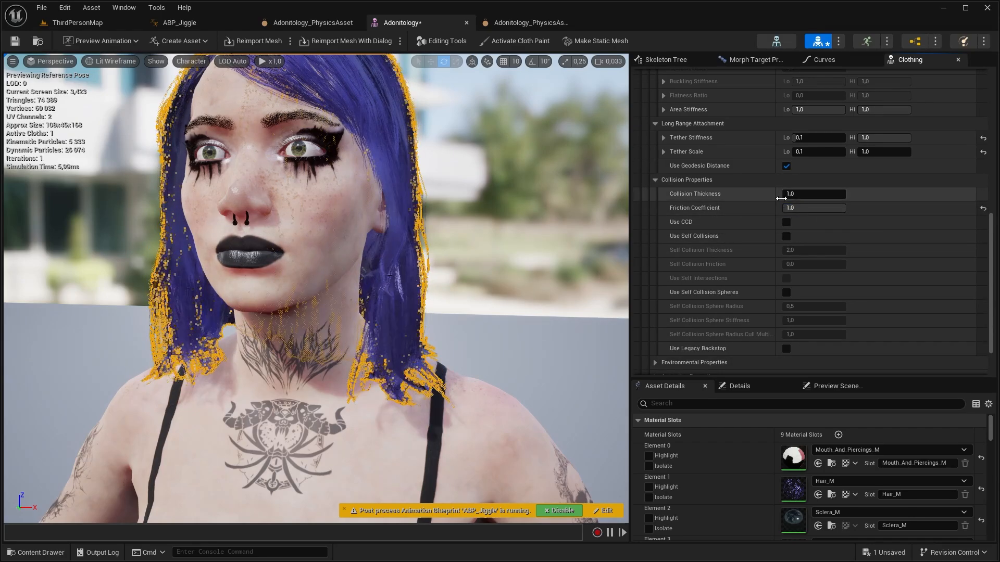
{"action": "mouse_move", "coordinate": [681, 222]}
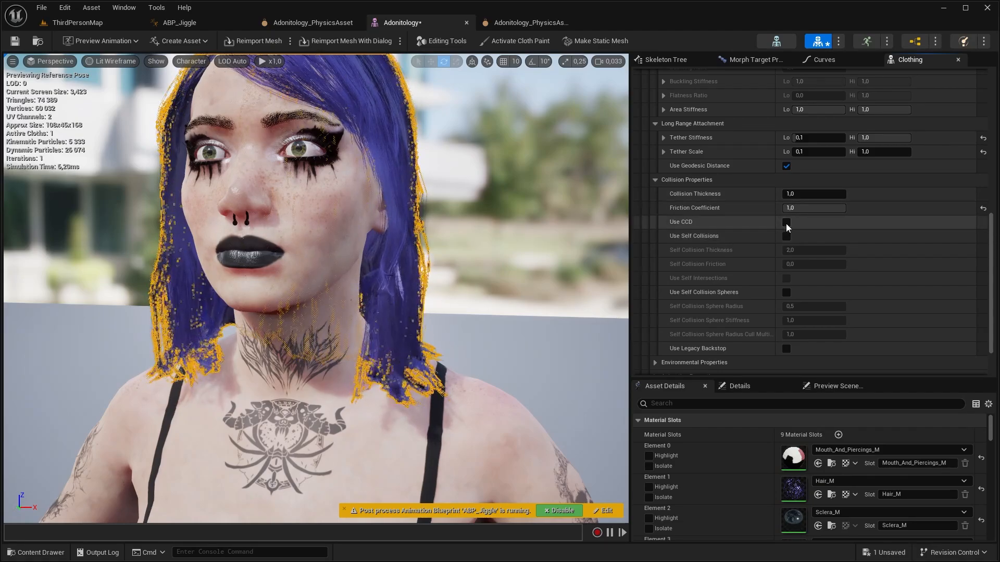
Step: Toggle continuous collision, set Drag Lo 0.1 and Anim Drive Stiffness Lo 0.4, then play-test
{"action": "left_click", "coordinate": [786, 221]}
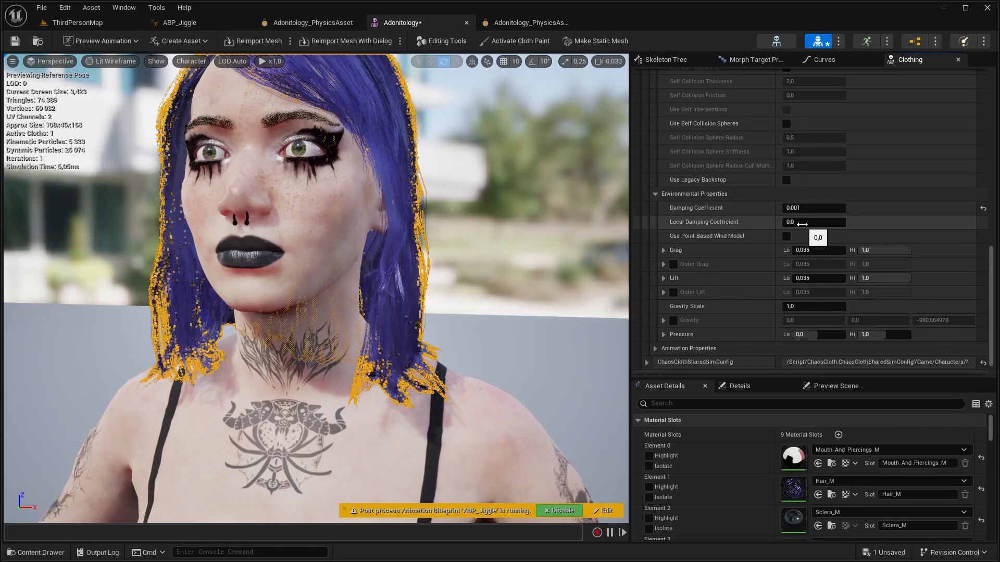
{"action": "scroll", "scroll_direction": "down", "scroll_amount": 3}
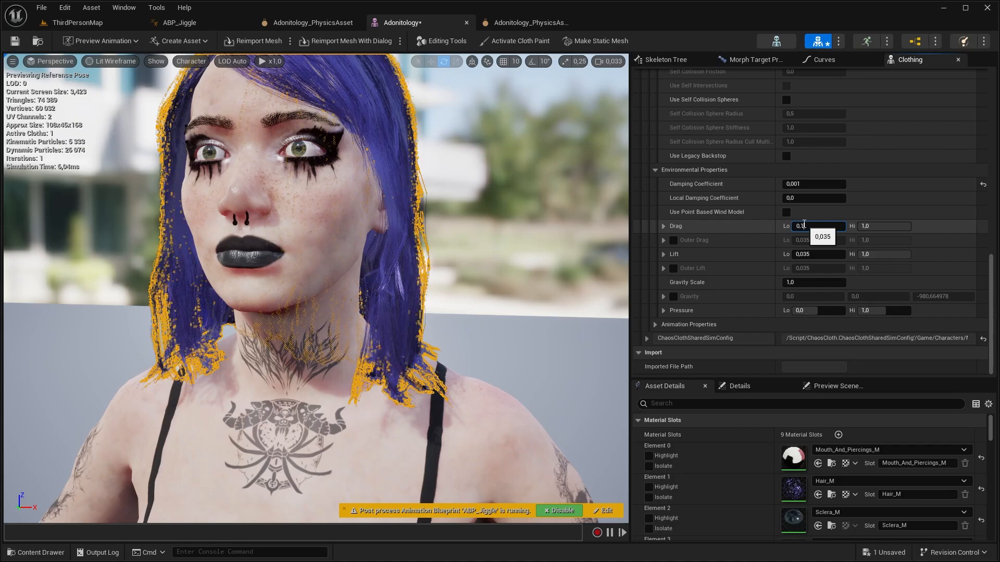
{"action": "scroll", "scroll_direction": "down", "scroll_amount": 3}
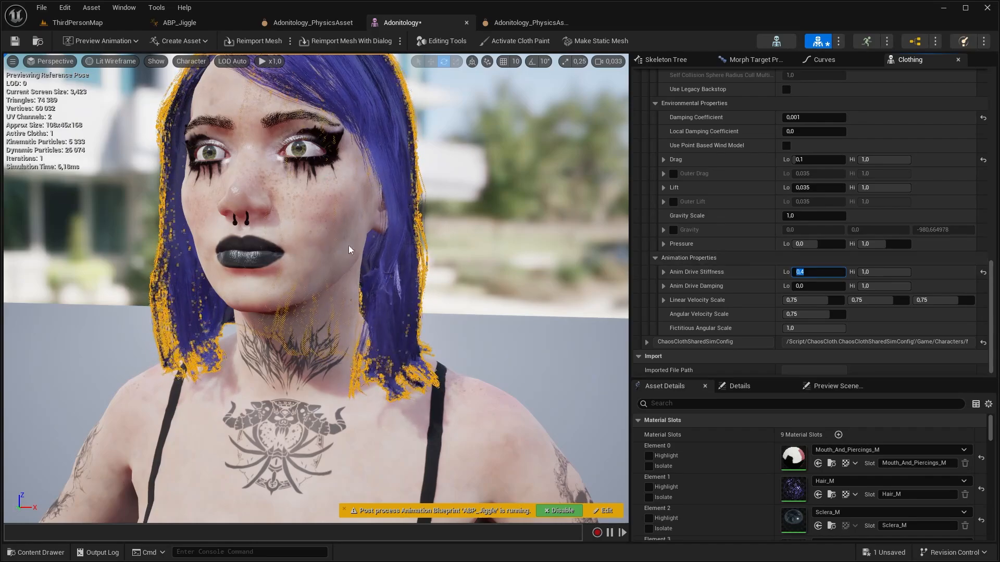
{"action": "type", "text": "0.8"}
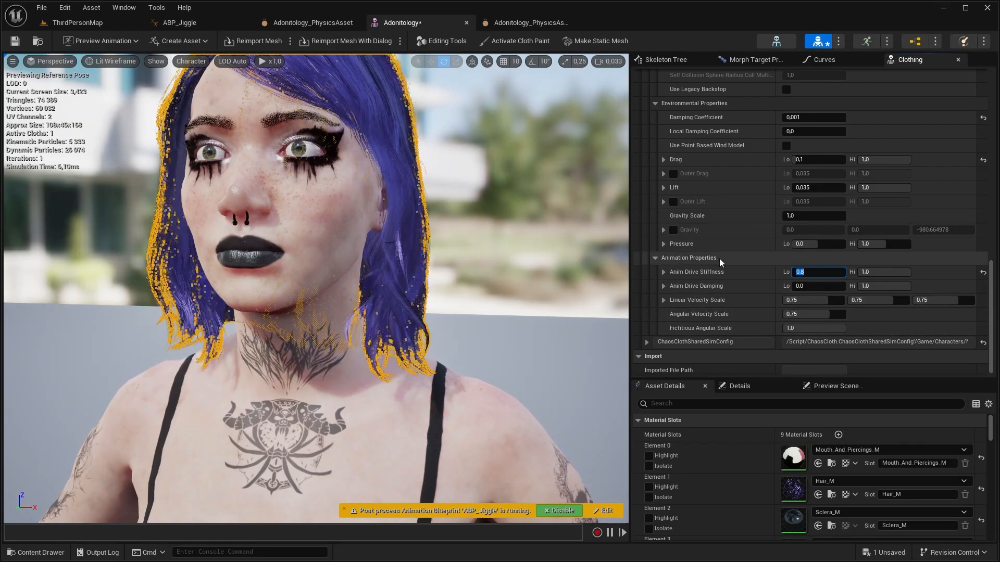
{"action": "type", "text": "0.4"}
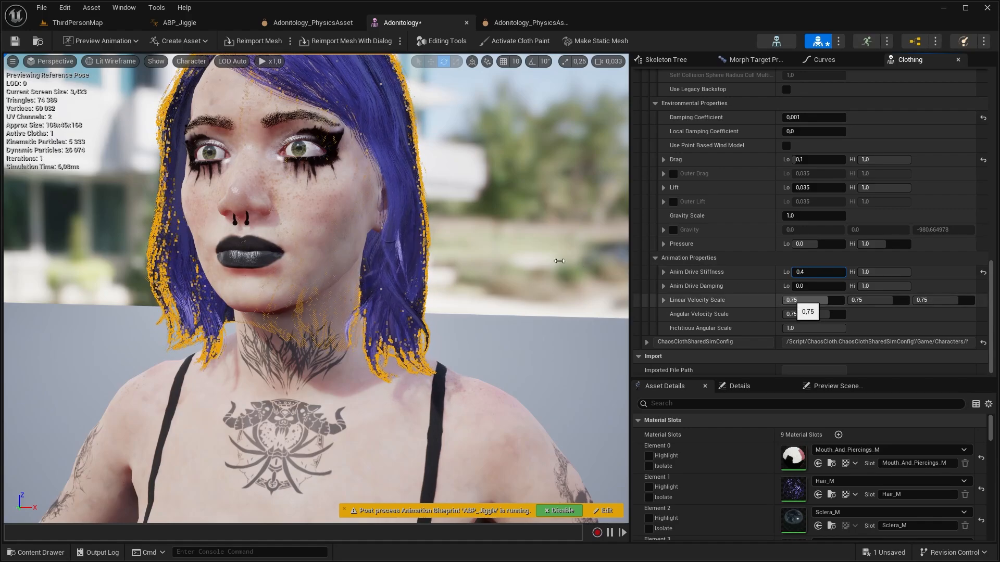
{"action": "left_click", "coordinate": [77, 23]}
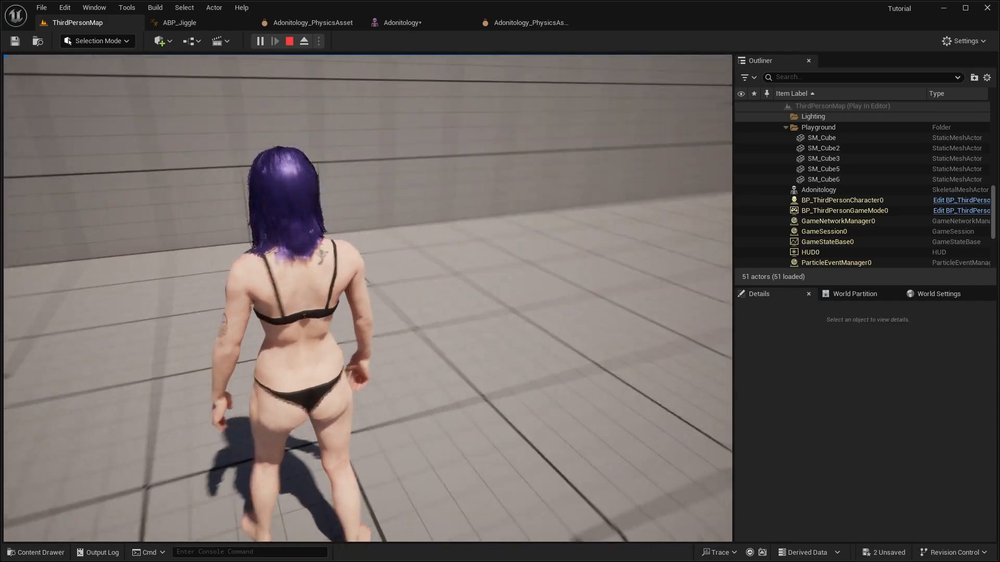
Step: Feed RigidBody into the Spring Controller's Component Pose in ABP_Jiggle, then play-test and stop
{"action": "left_click", "coordinate": [180, 22]}
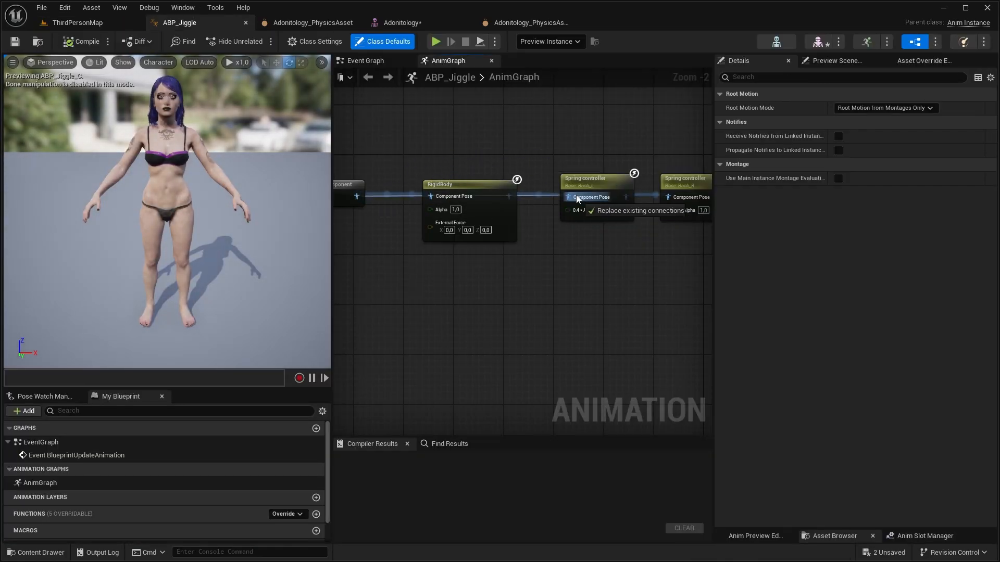
{"action": "left_click", "coordinate": [77, 23]}
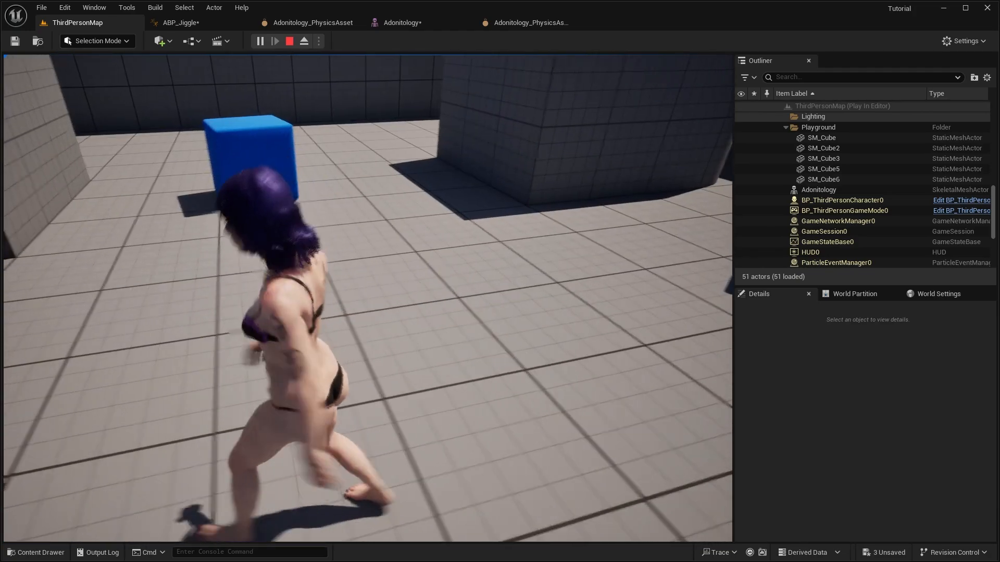
{"action": "left_click", "coordinate": [288, 41]}
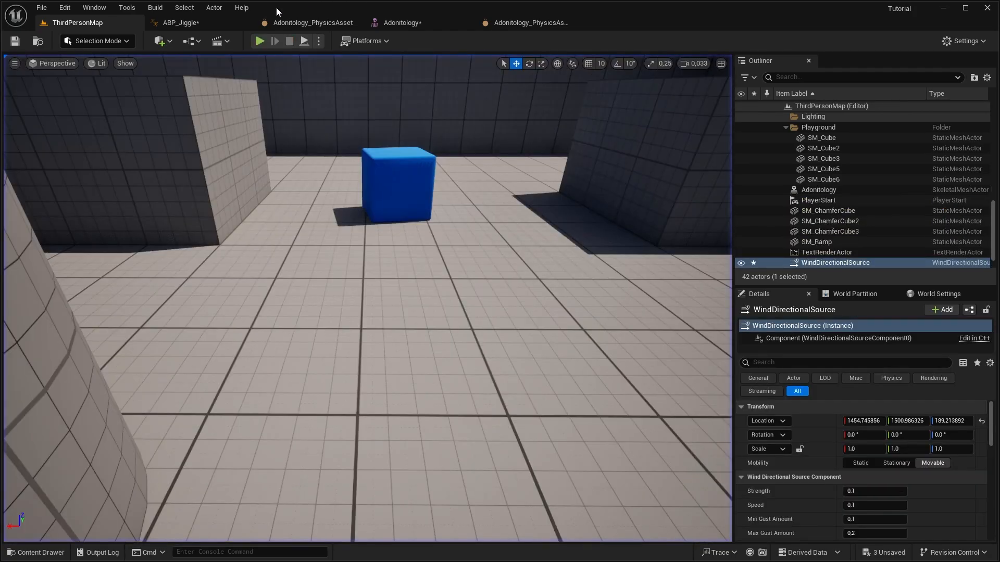
{"action": "left_click", "coordinate": [180, 23]}
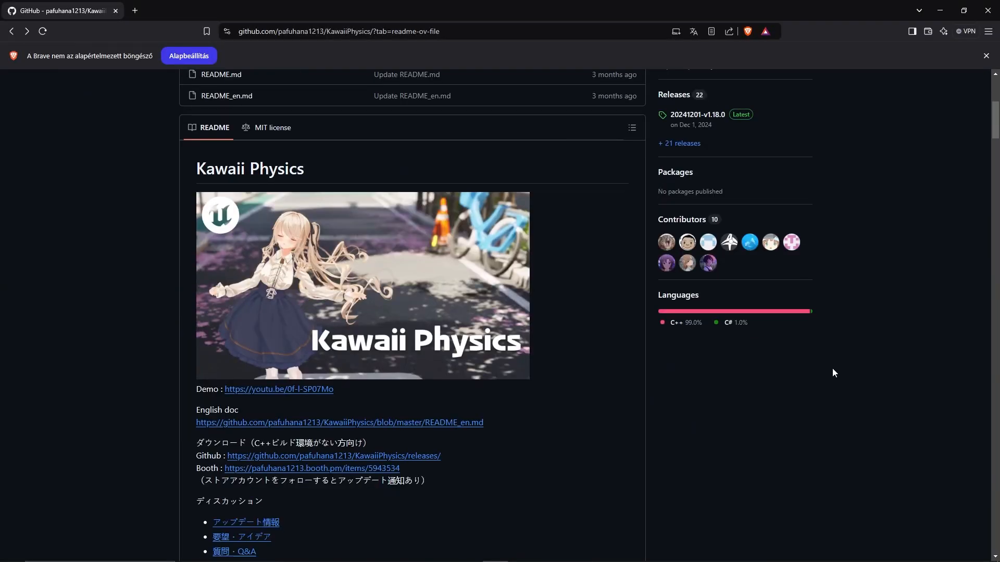
Step: Scroll the Kawaii Physics README and follow the UE5.3–5.5 releases link
{"action": "scroll", "scroll_direction": "down", "scroll_amount": 3}
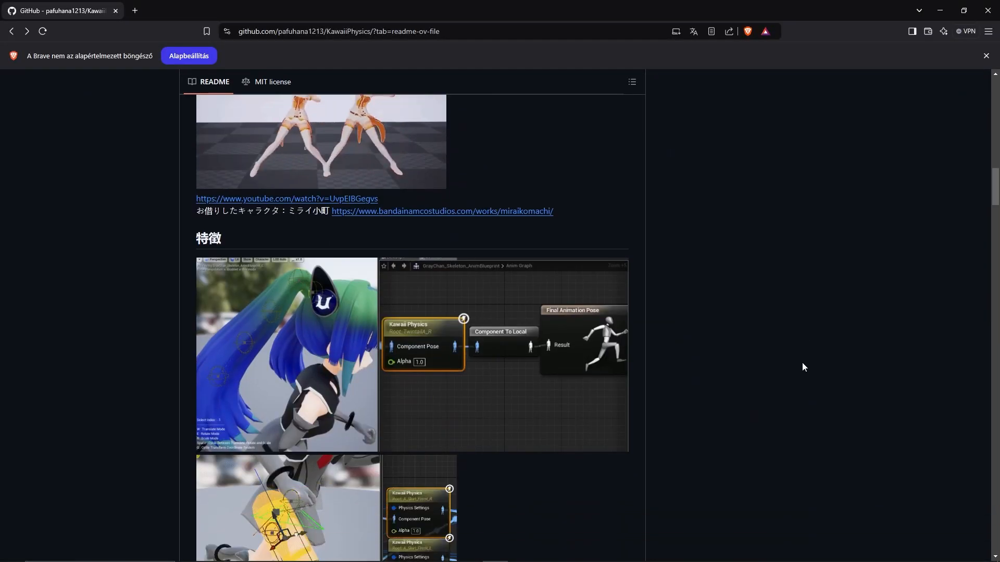
{"action": "scroll", "scroll_direction": "down", "scroll_amount": 3}
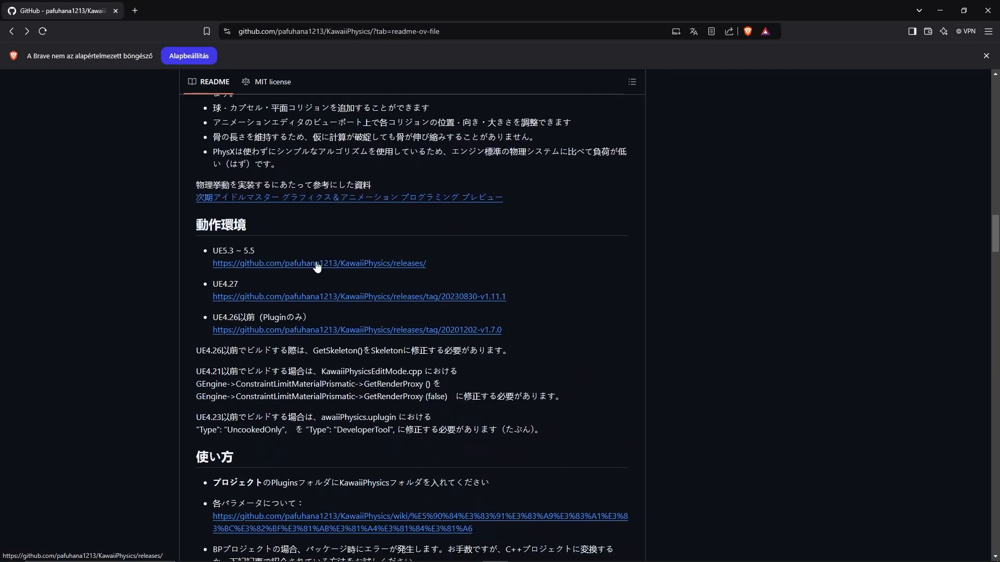
{"action": "left_click", "coordinate": [319, 263]}
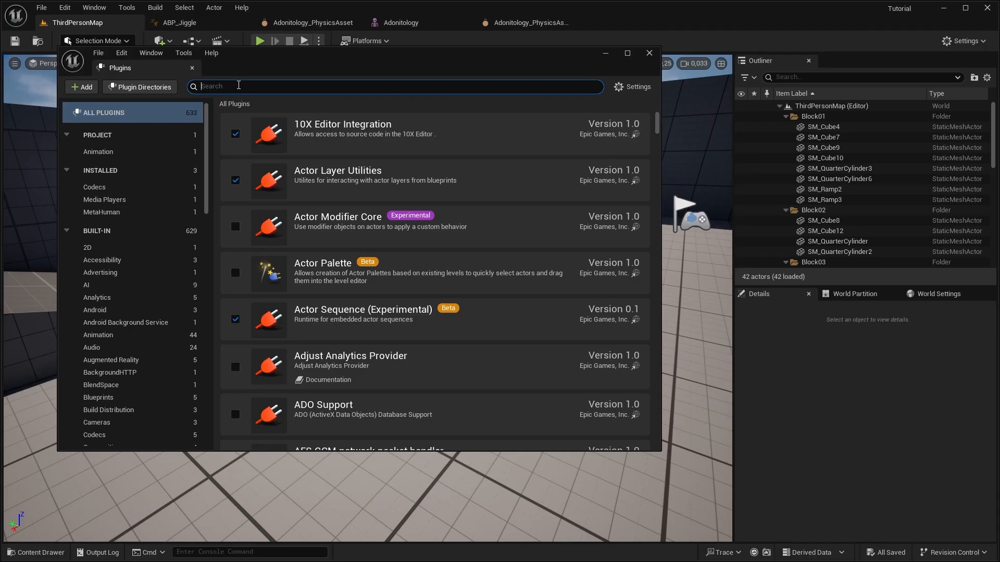
Step: Search 'kaw' to add a Kawaii Physics node and set a Hair bone as Root Bone
{"action": "type", "text": "kawaii"}
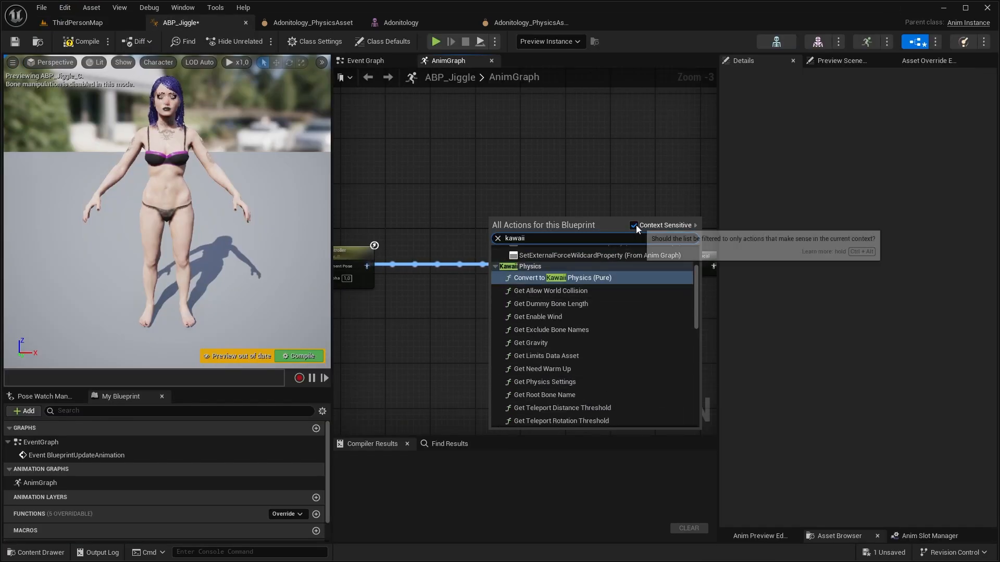
{"action": "left_click", "coordinate": [567, 265]}
{"action": "type", "text": "hai"}
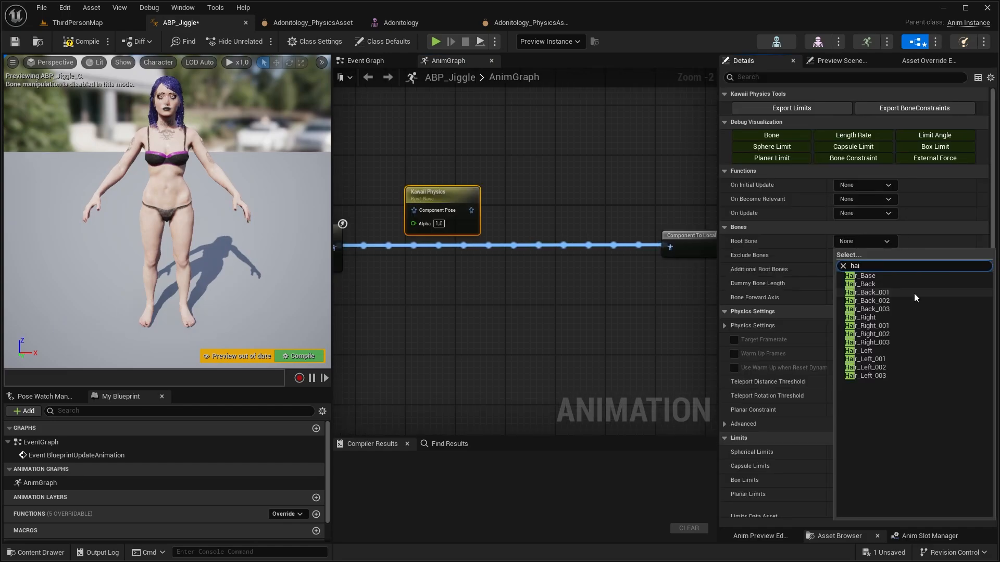
{"action": "left_click", "coordinate": [868, 292]}
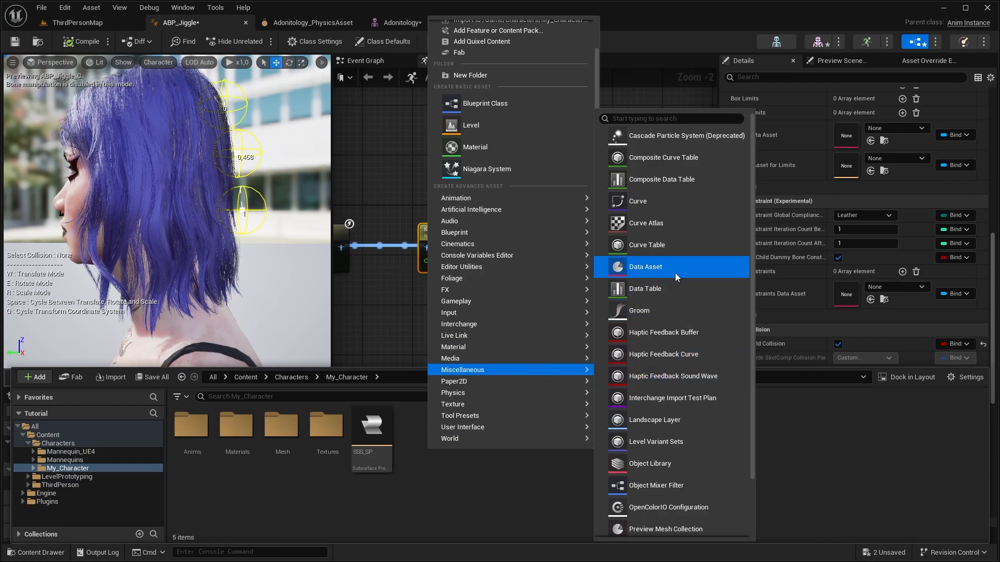
Step: Create the Hair_Asset Kawaii Physics limits data asset with a capsule attached to the head bone
{"action": "left_click", "coordinate": [644, 267]}
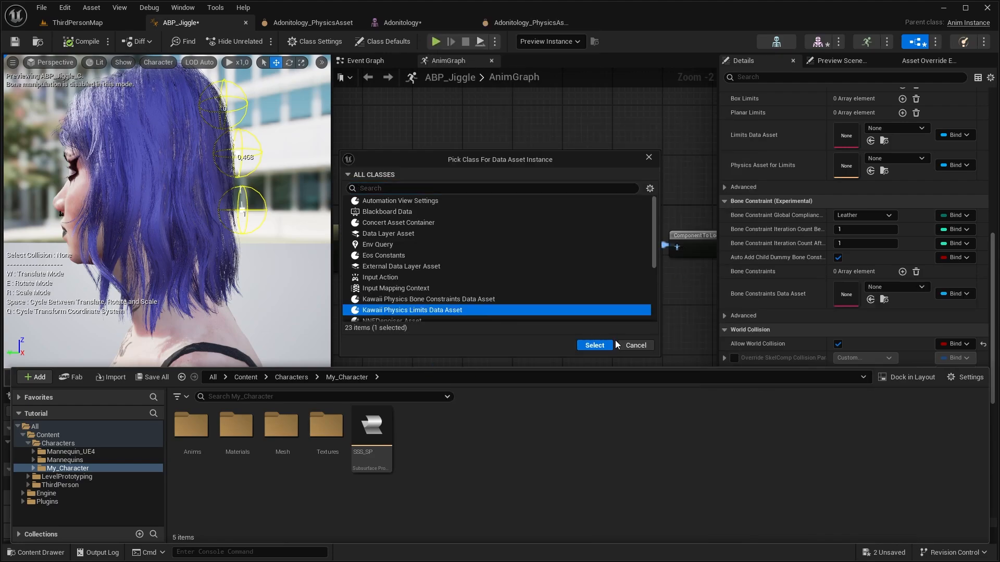
{"action": "left_click", "coordinate": [593, 344]}
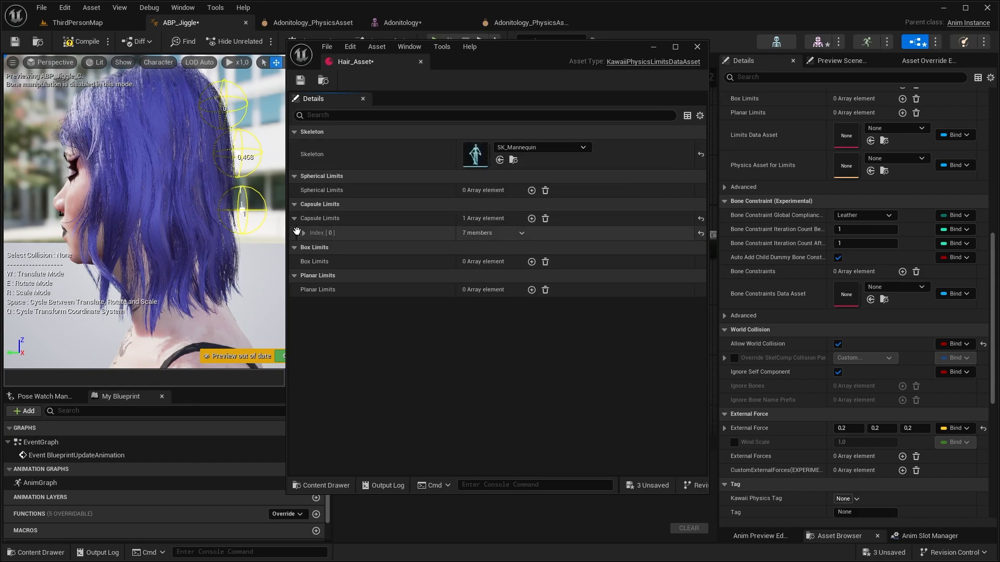
{"action": "left_click", "coordinate": [304, 232]}
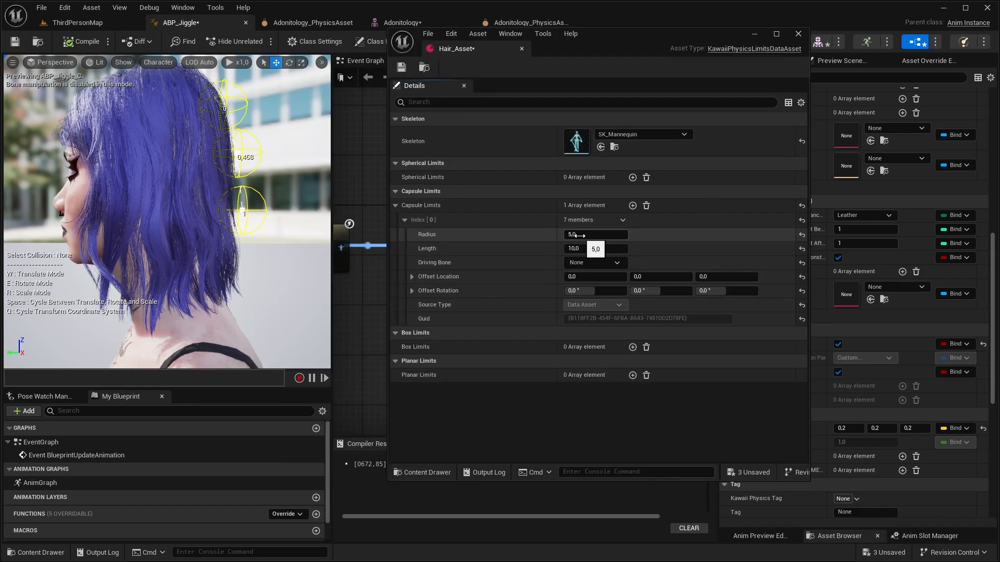
{"action": "left_click", "coordinate": [597, 262]}
{"action": "type", "text": "head"}
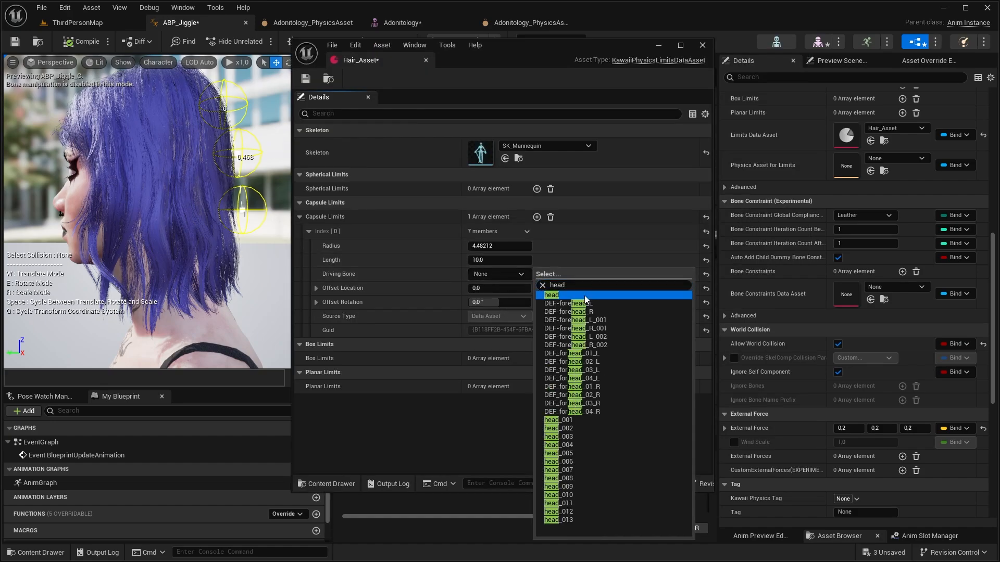
{"action": "left_click", "coordinate": [551, 295]}
{"action": "type", "text": "9"}
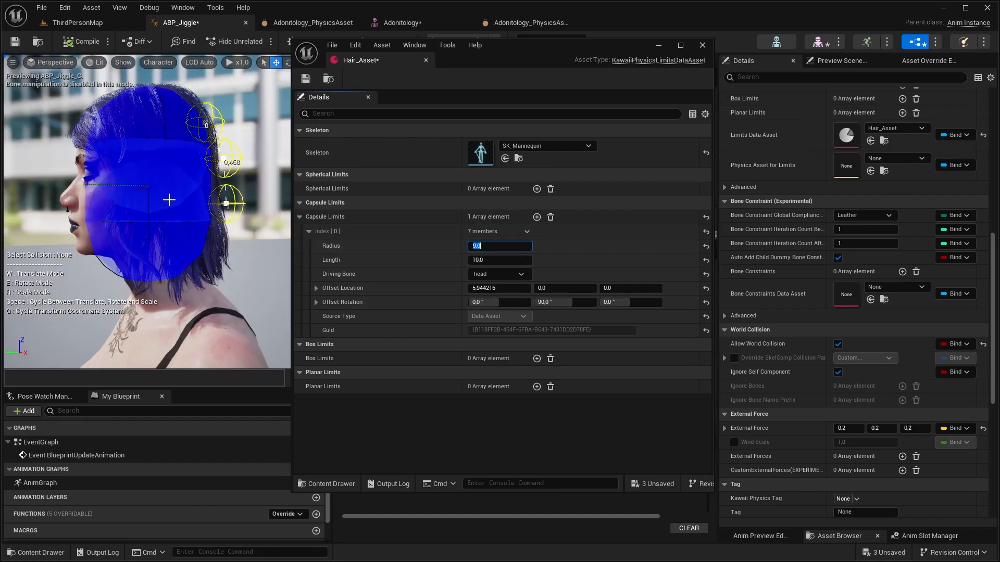
Step: Add a second capsule limit and pick its driving bone, searching 'nec'
{"action": "left_click", "coordinate": [537, 217]}
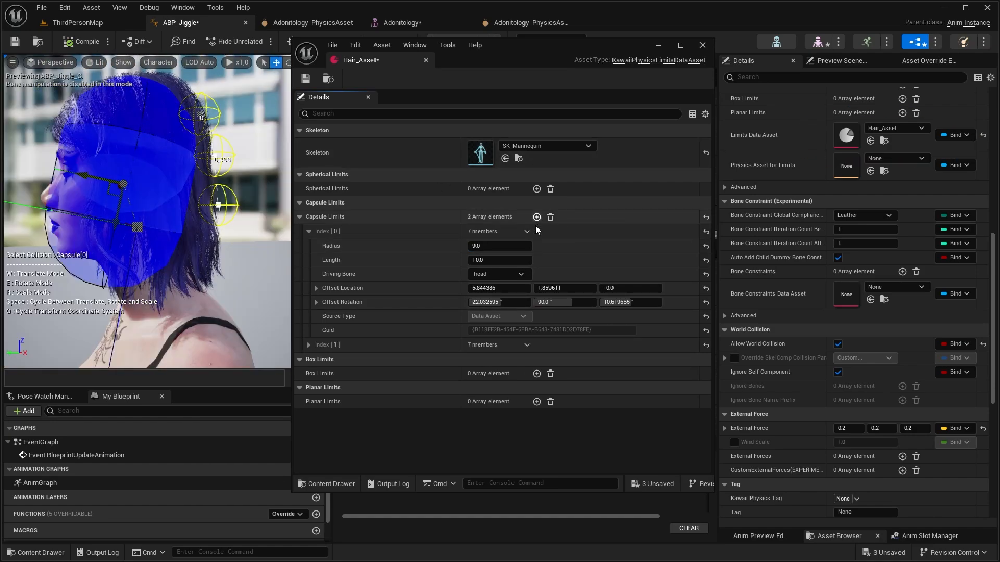
{"action": "left_click", "coordinate": [499, 387]}
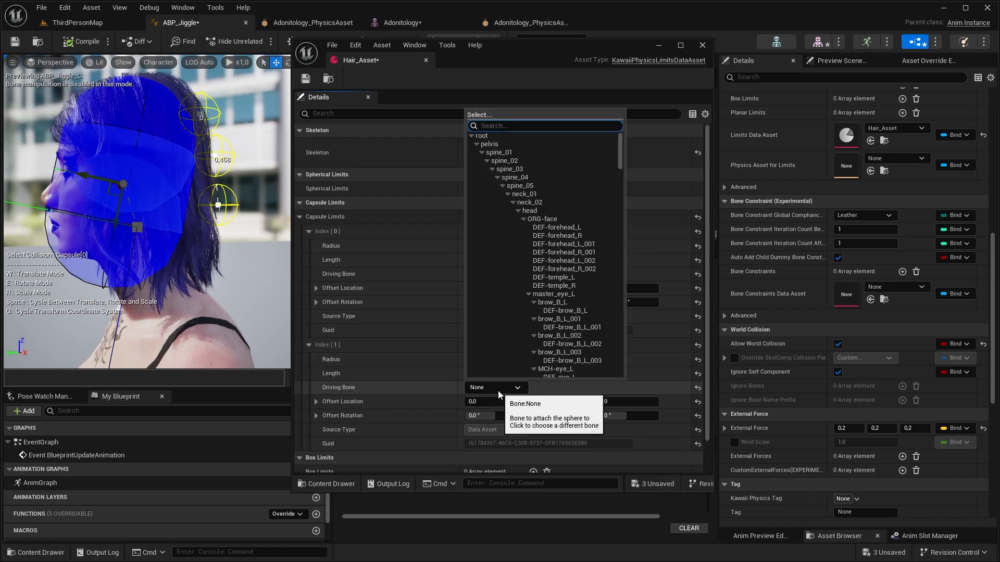
{"action": "type", "text": "nec"}
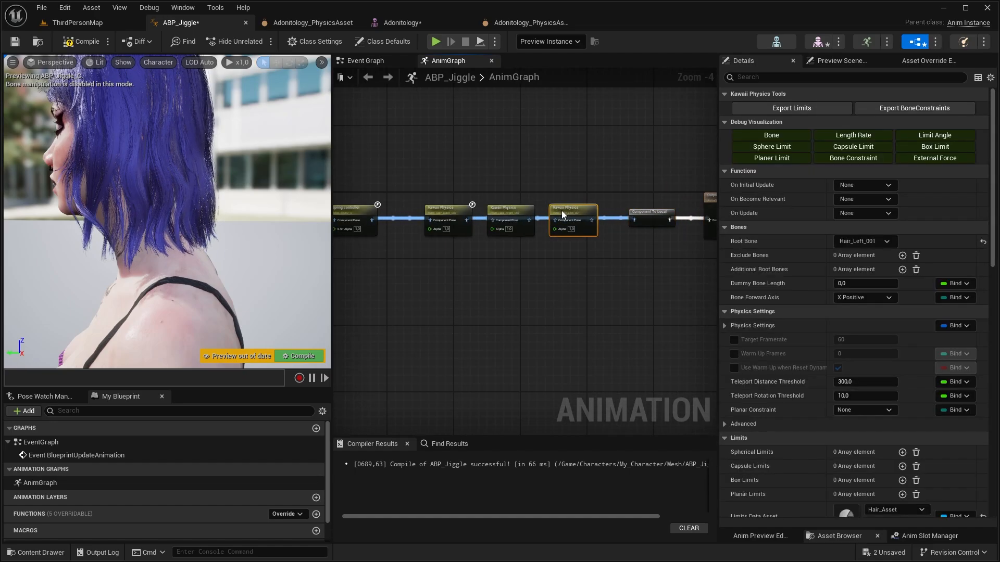
Step: Set the Kawaii Physics nodes' alpha scale to 0.4, play-test the hair, and expose wind scale as a pin
{"action": "left_click", "coordinate": [77, 23]}
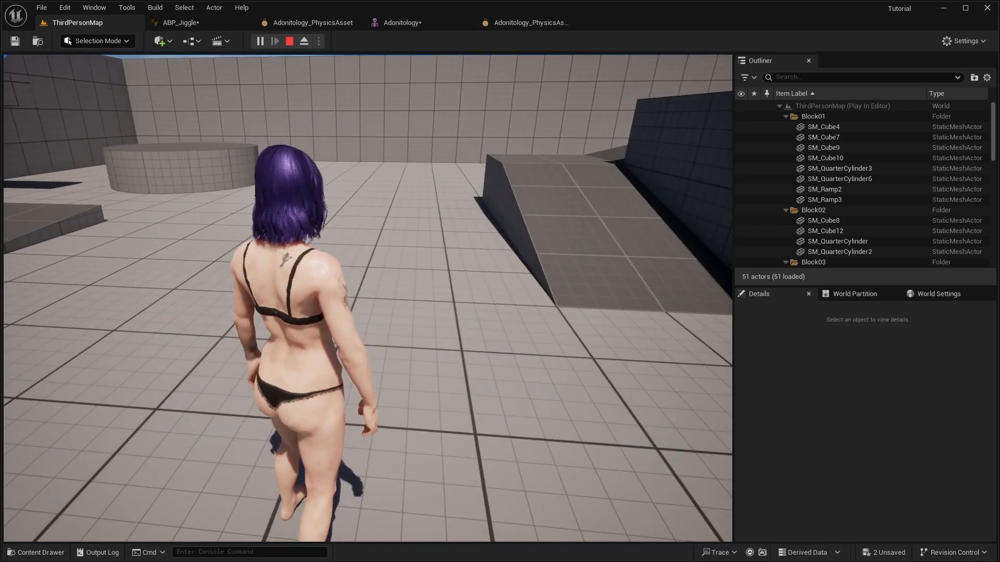
{"action": "left_click", "coordinate": [180, 22]}
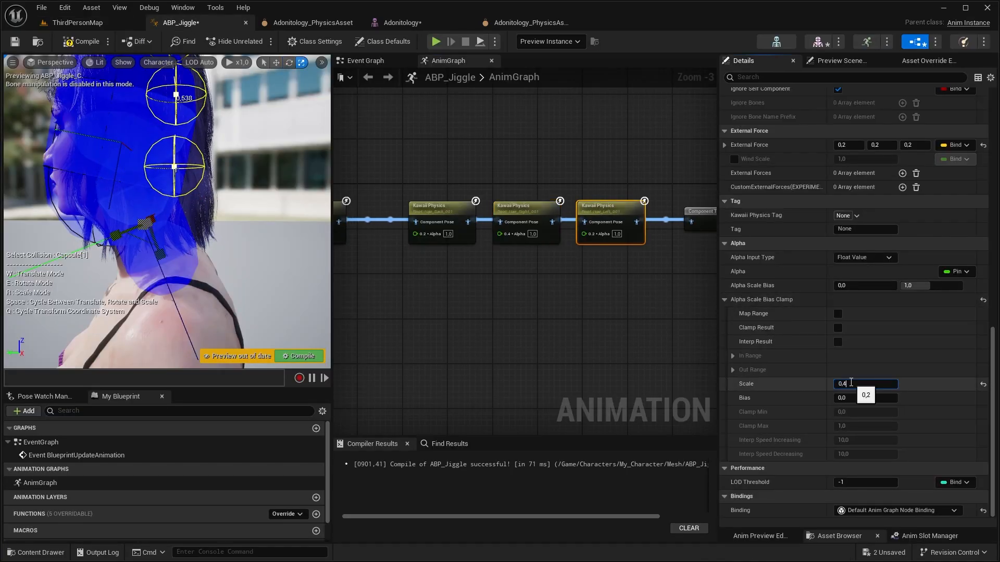
{"action": "left_click", "coordinate": [77, 23]}
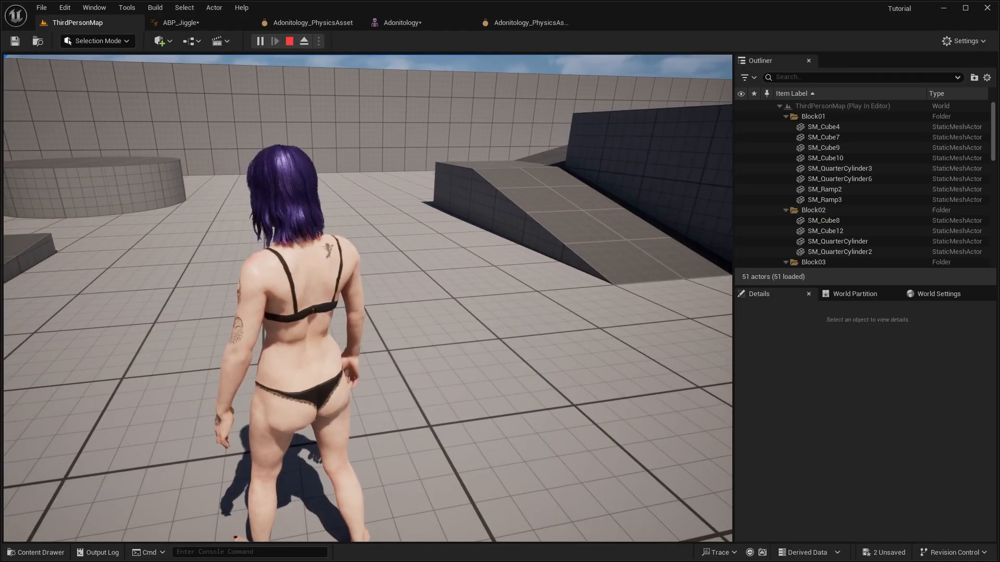
{"action": "left_click", "coordinate": [181, 23]}
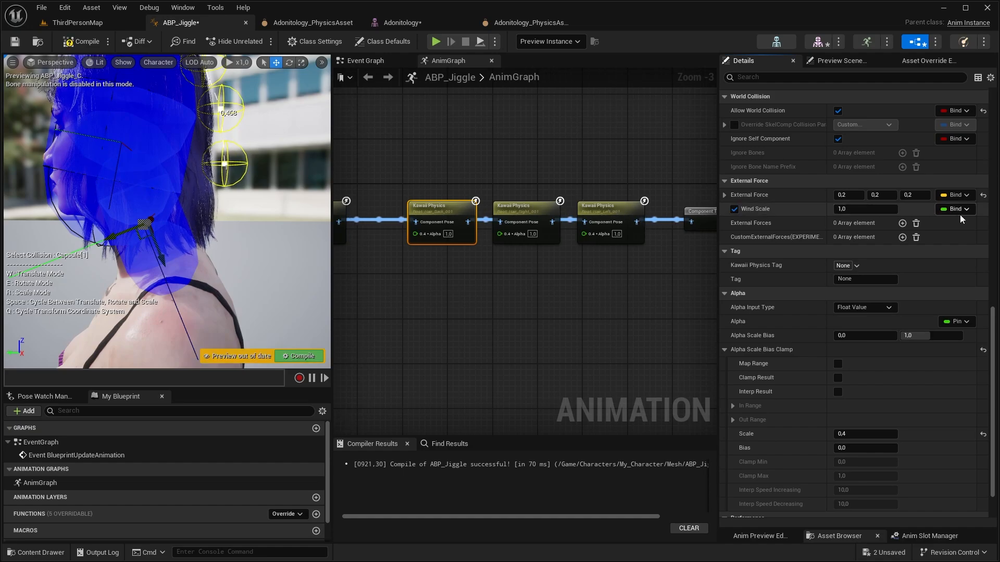
{"action": "left_click", "coordinate": [955, 208]}
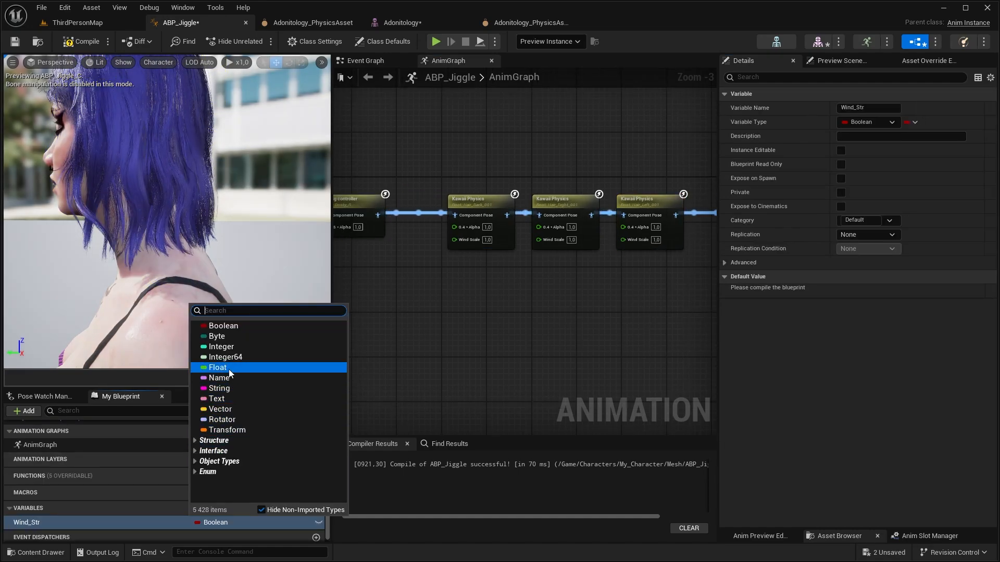
Step: Make Wind_Str a float variable and set its default value
{"action": "left_click", "coordinate": [216, 367]}
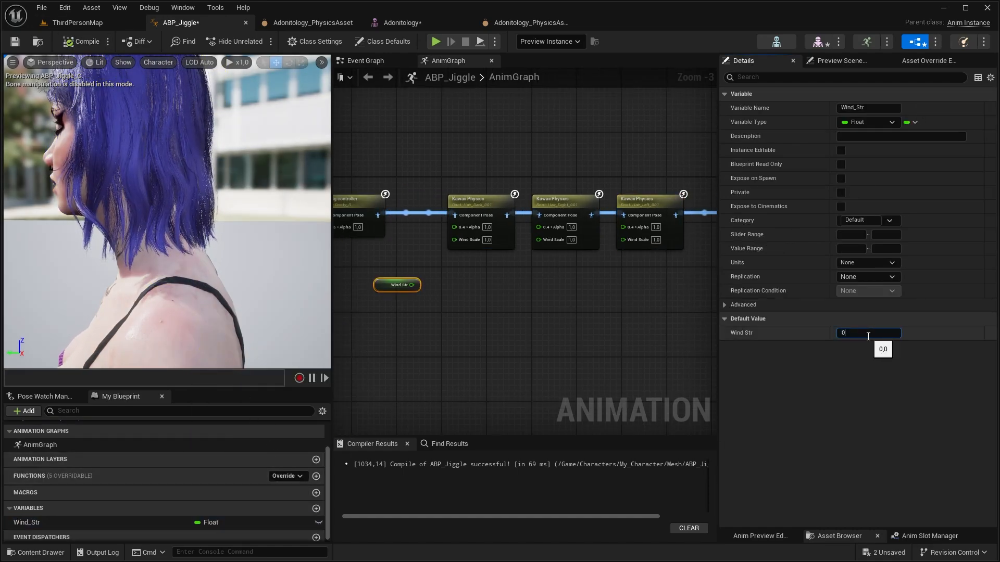
{"action": "left_click", "coordinate": [77, 22]}
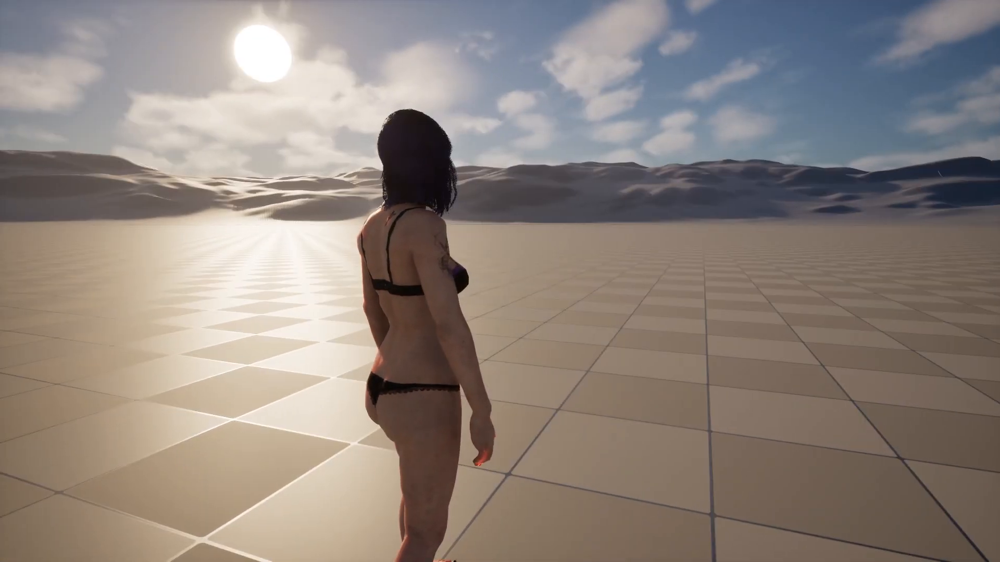
{"action": "mouse_move", "coordinate": [485, 281]}
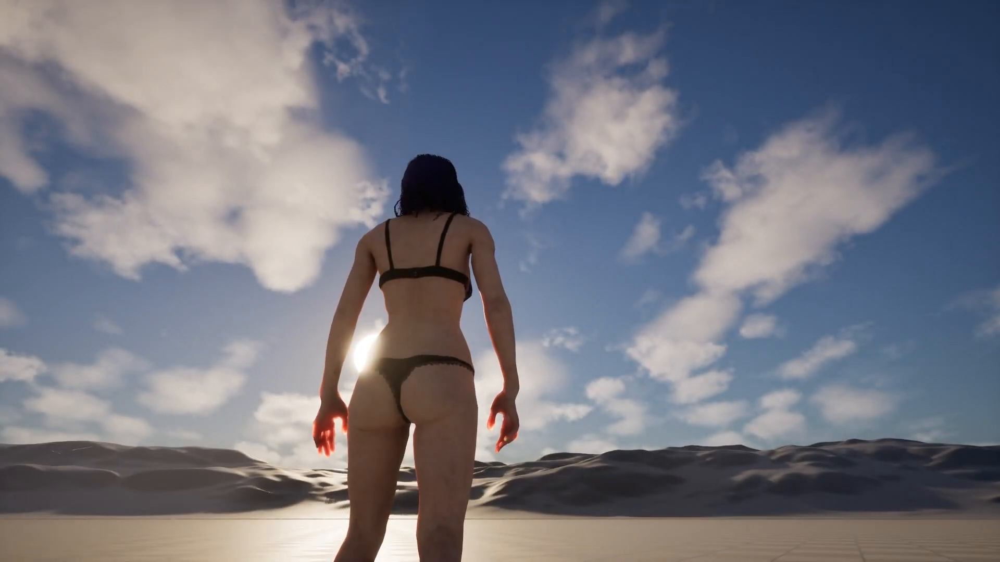